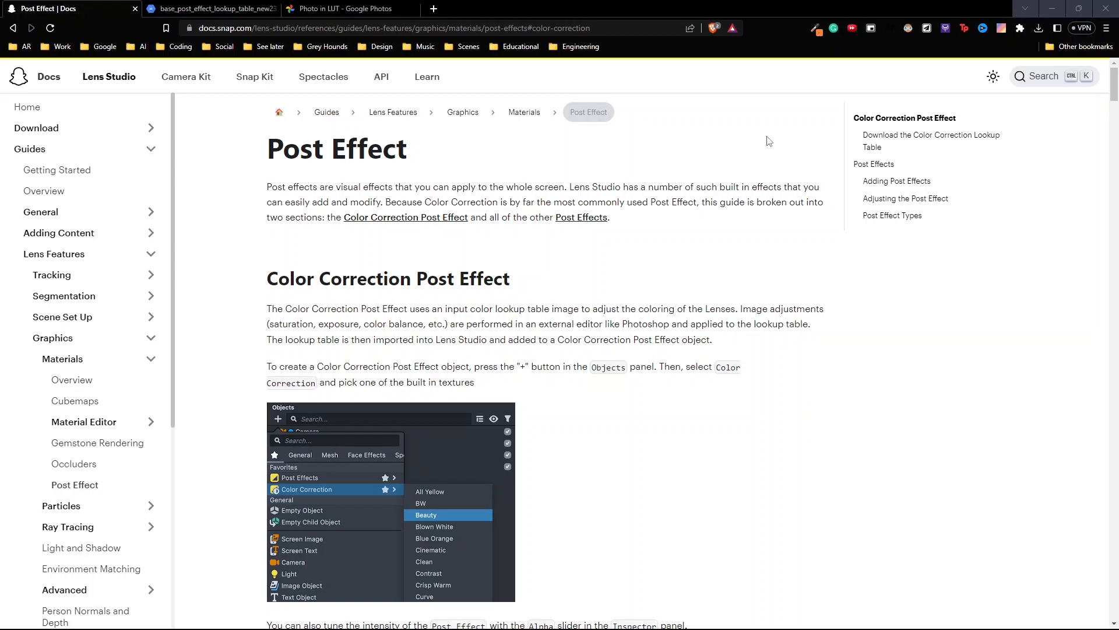
{"action": "mouse_move", "coordinate": [671, 135]}
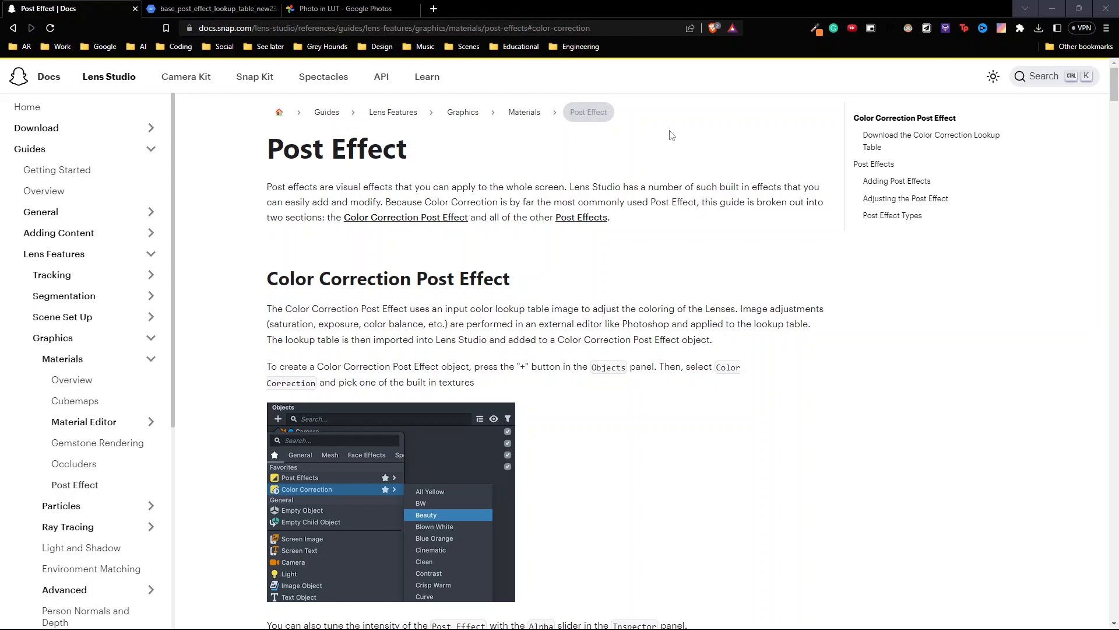
{"action": "mouse_move", "coordinate": [928, 135]}
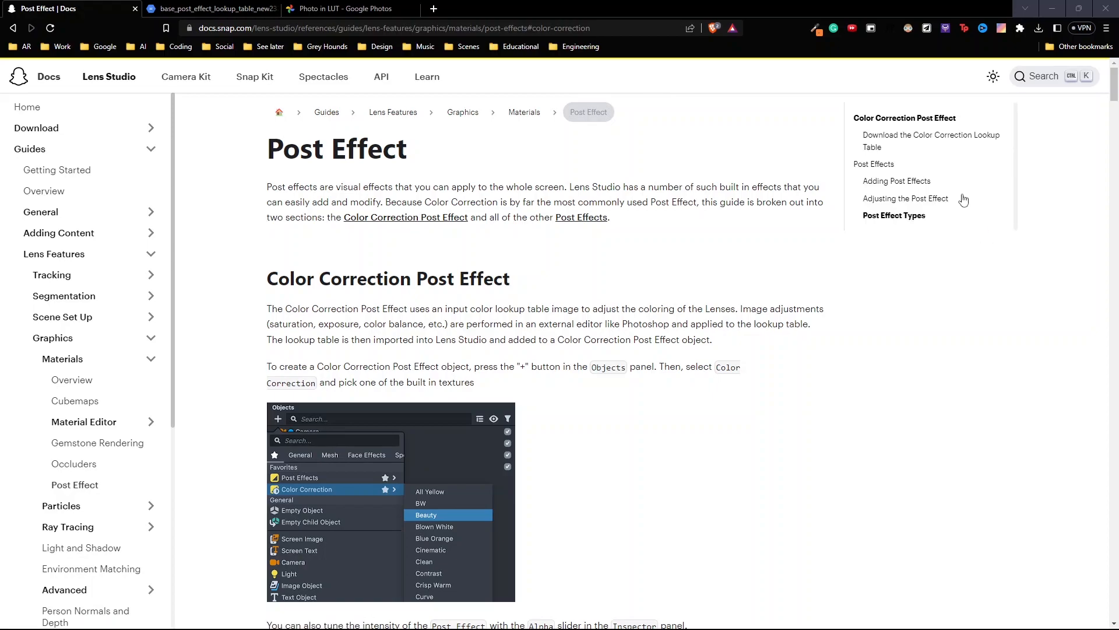
Jump to the lookup table section and open the Base Lookup Table image
{"action": "left_click", "coordinate": [931, 140]}
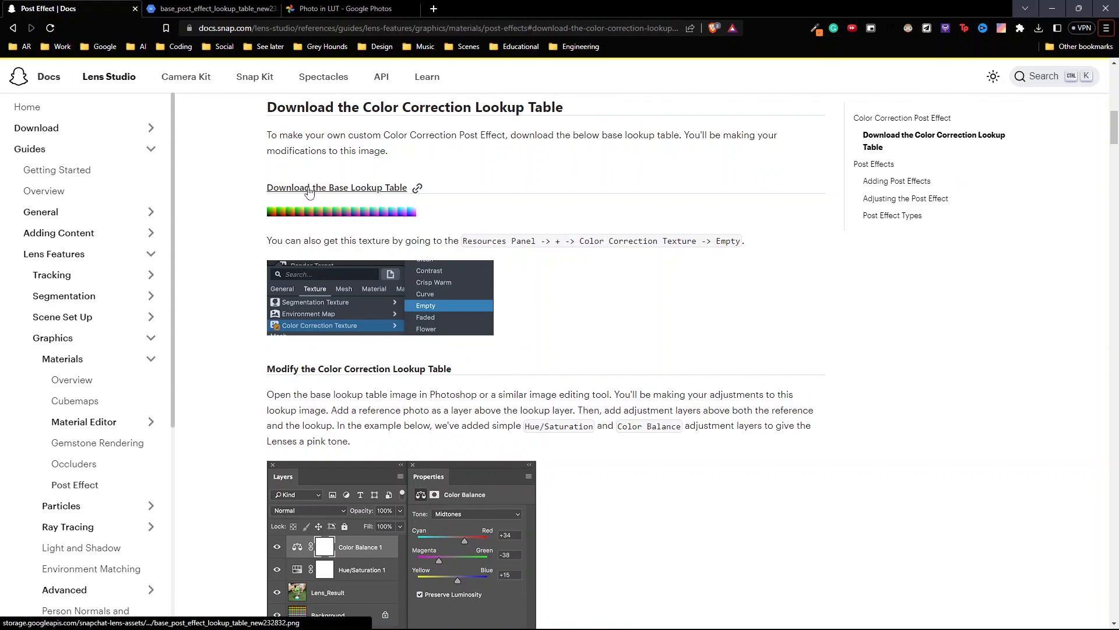
{"action": "left_click", "coordinate": [336, 187]}
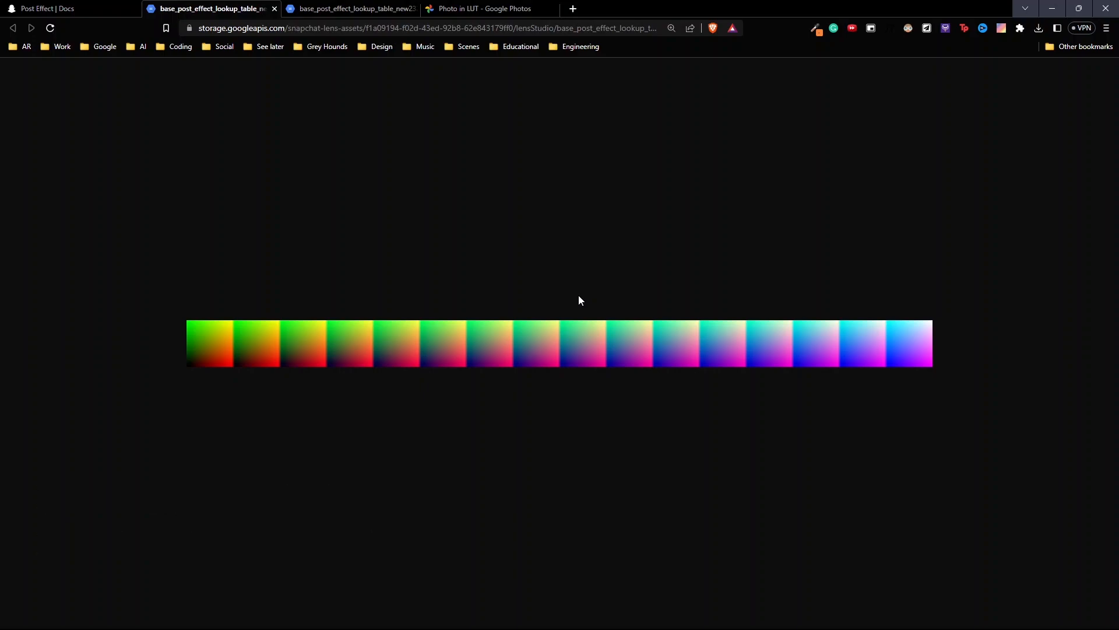
Switch to Google Photos and open the smiling woman's portrait from the LUT album
{"action": "left_click", "coordinate": [489, 8]}
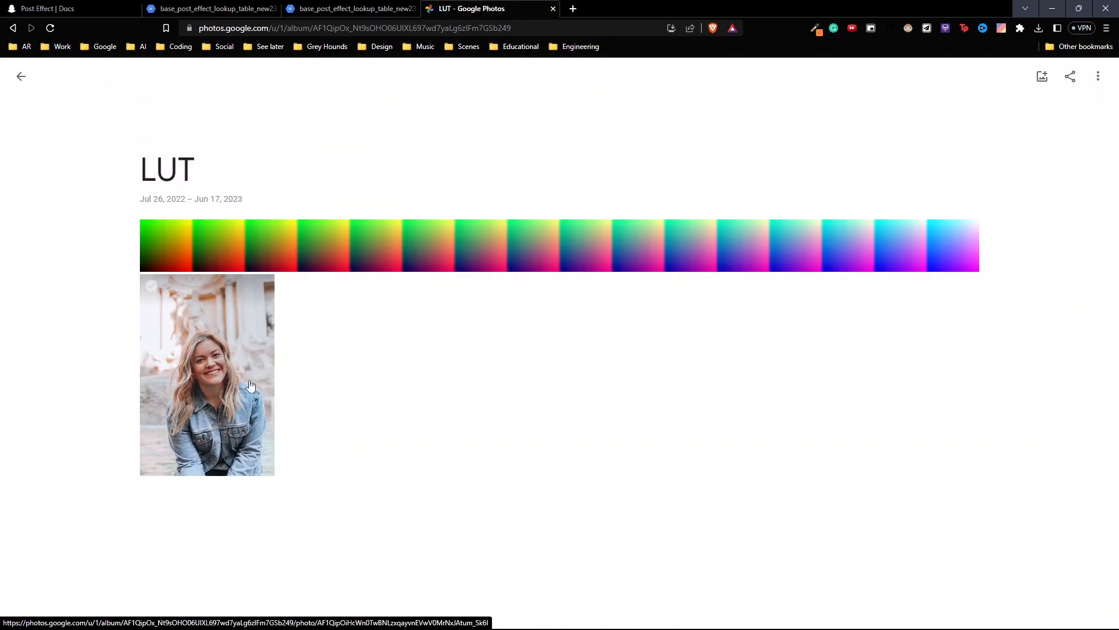
{"action": "left_click", "coordinate": [206, 375]}
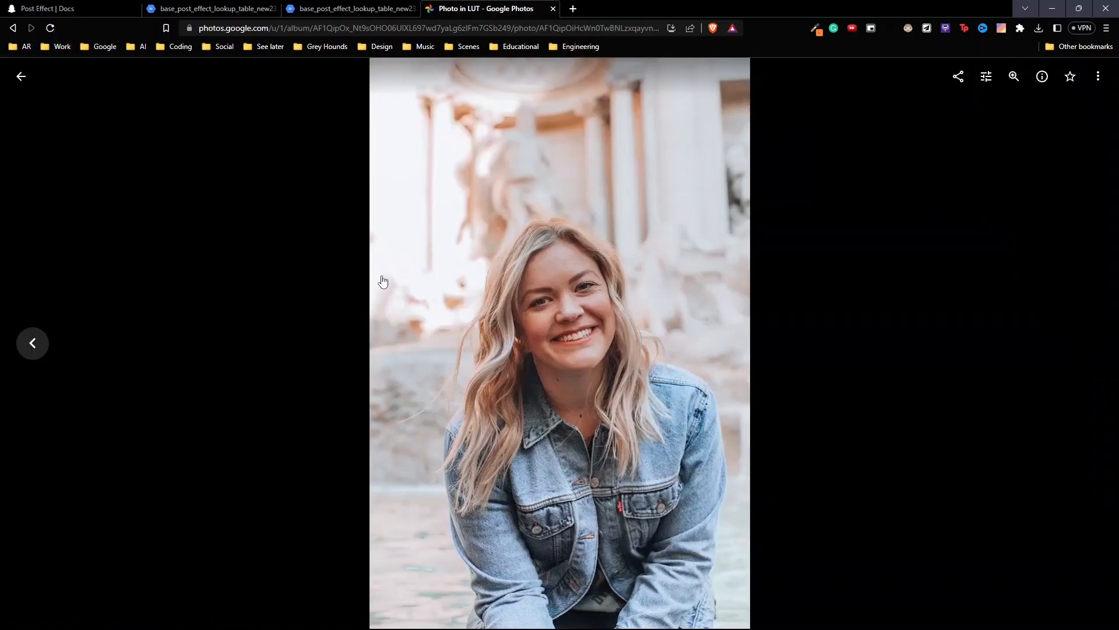
{"action": "mouse_move", "coordinate": [524, 289]}
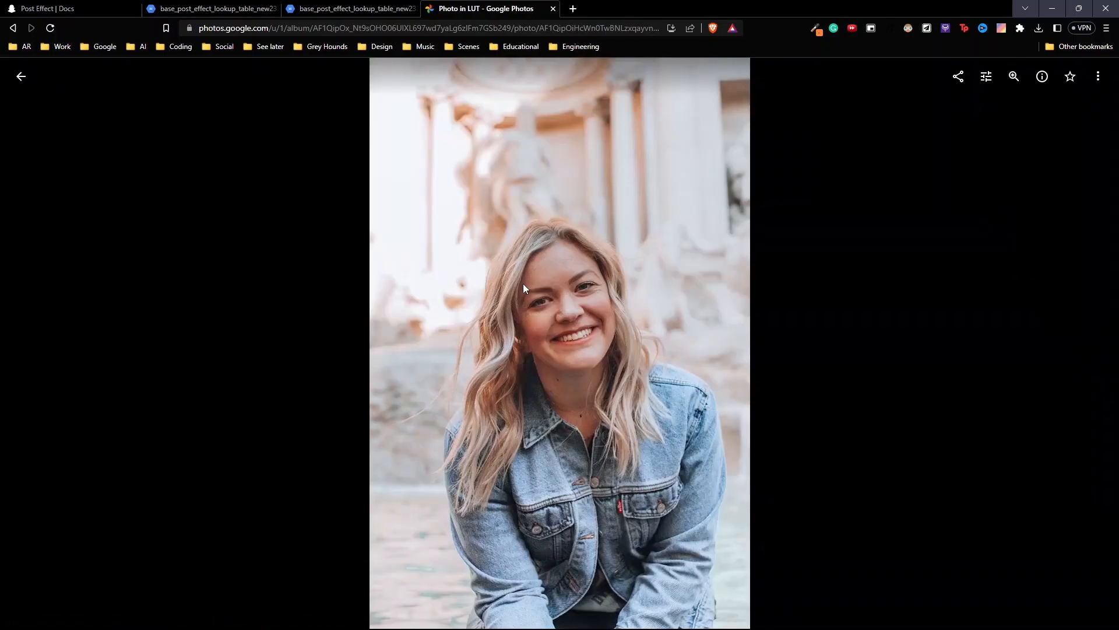
{"action": "mouse_move", "coordinate": [986, 77]}
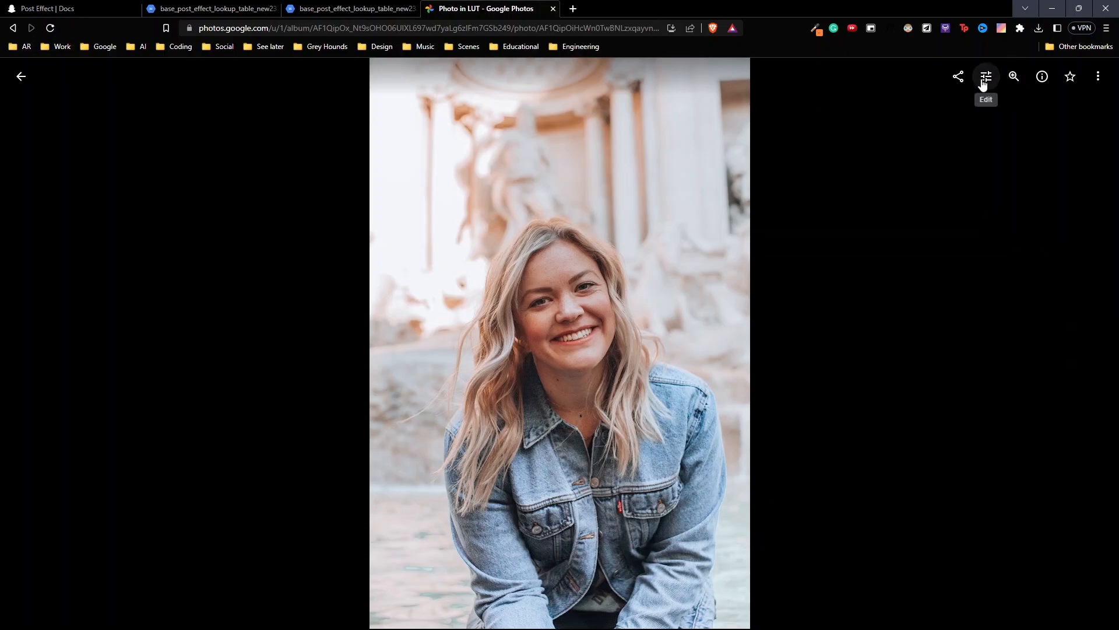
Apply the Bazaar filter to the portrait, then reduce Whites in Adjust
{"action": "left_click", "coordinate": [986, 76]}
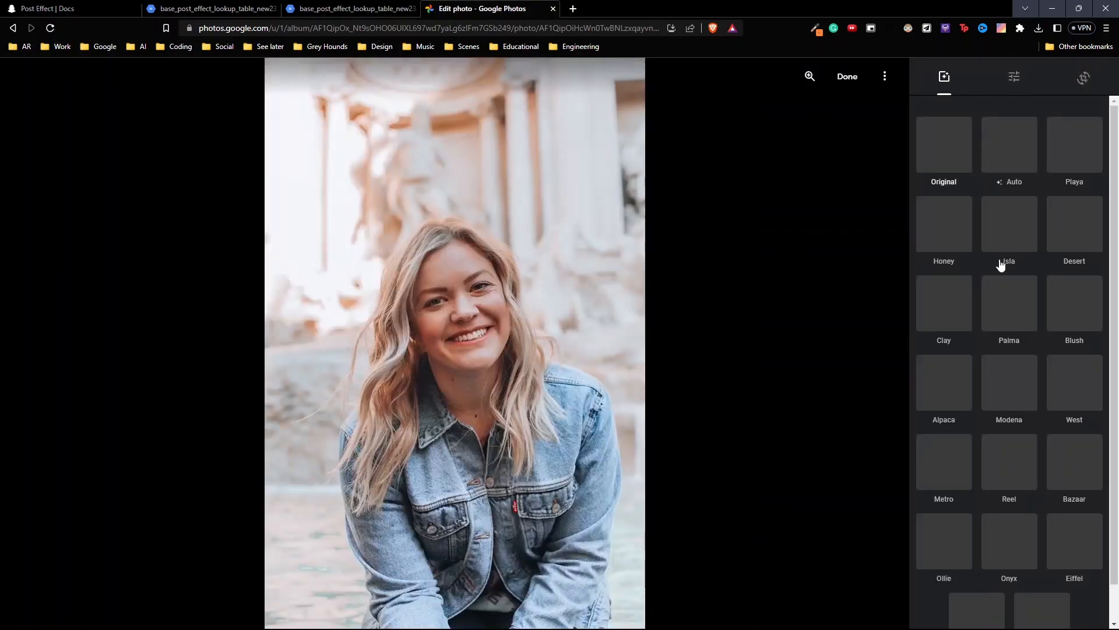
{"action": "left_click", "coordinate": [1009, 223]}
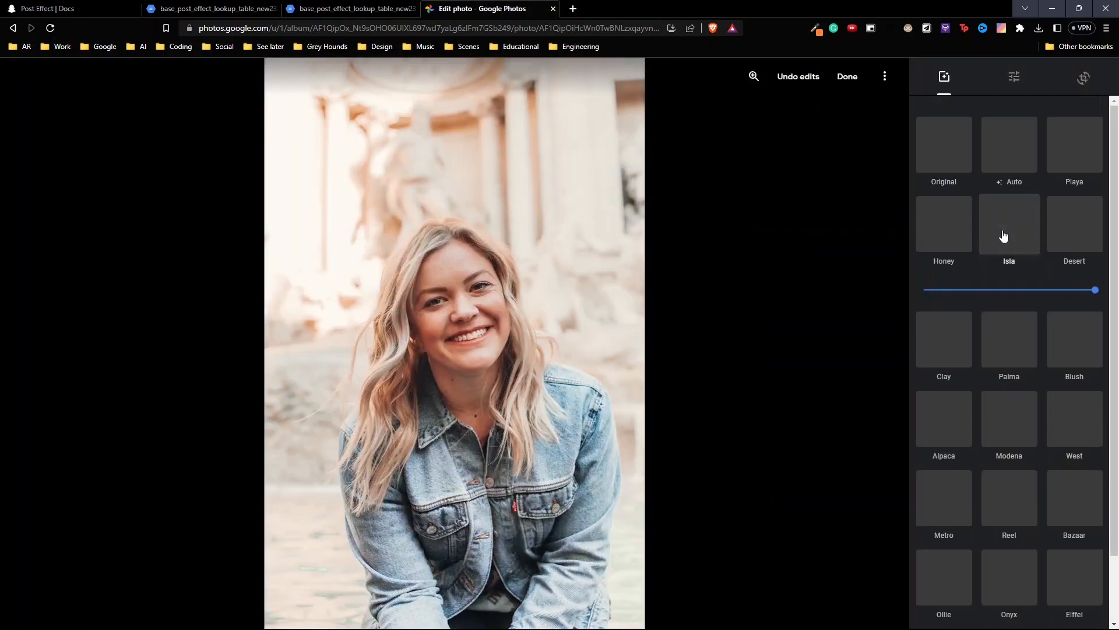
{"action": "left_click", "coordinate": [1009, 382]}
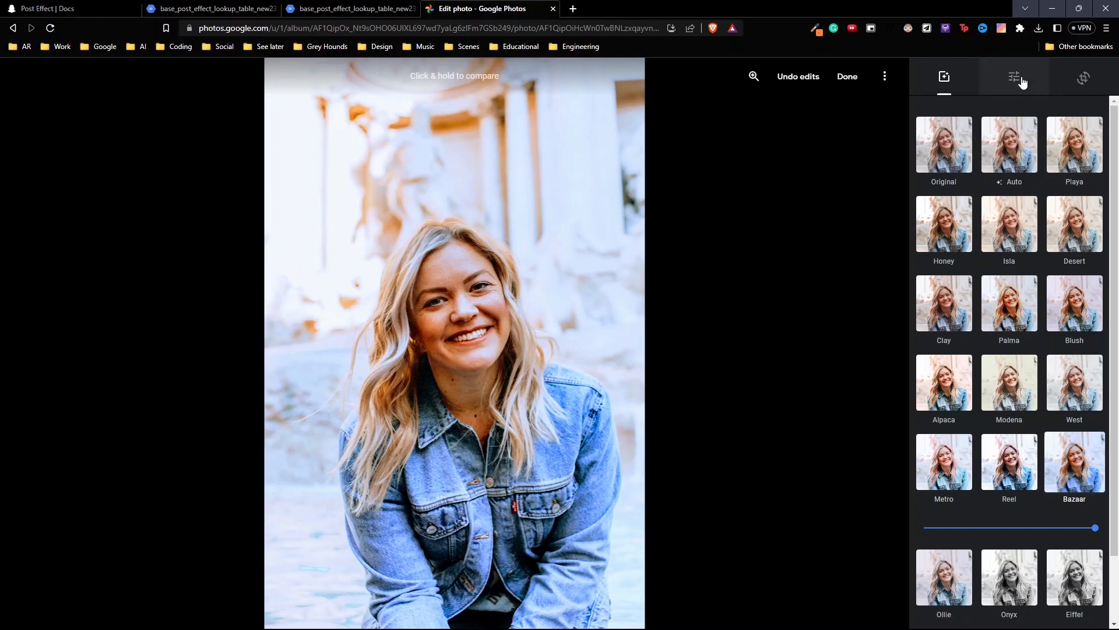
{"action": "left_click", "coordinate": [1014, 77]}
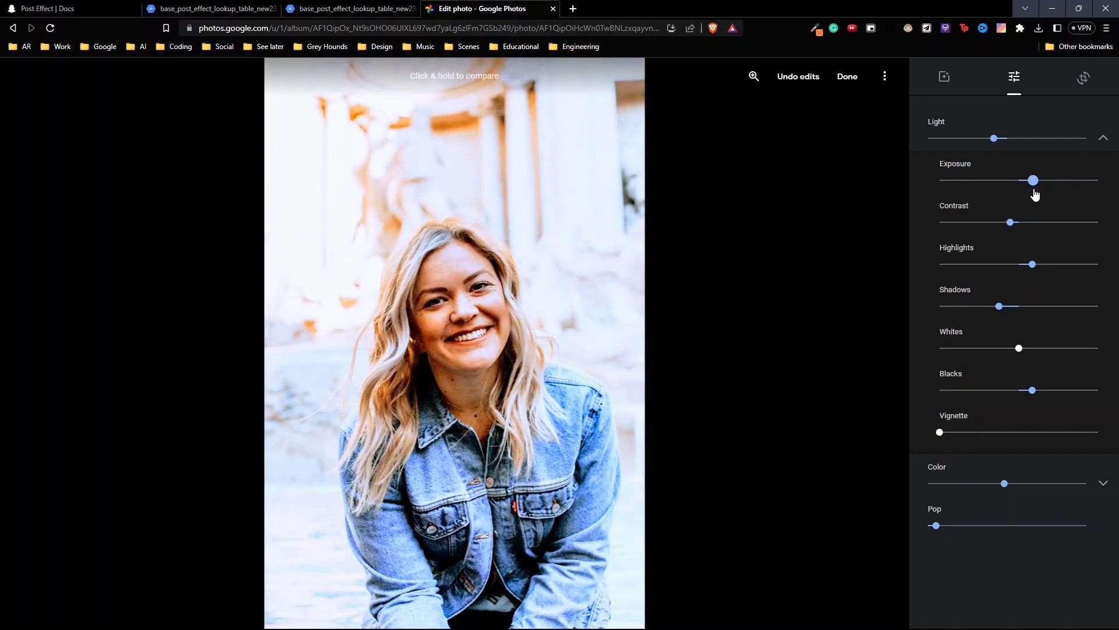
{"action": "left_click_drag", "start_coordinate": [1019, 348], "coordinate": [1006, 348]}
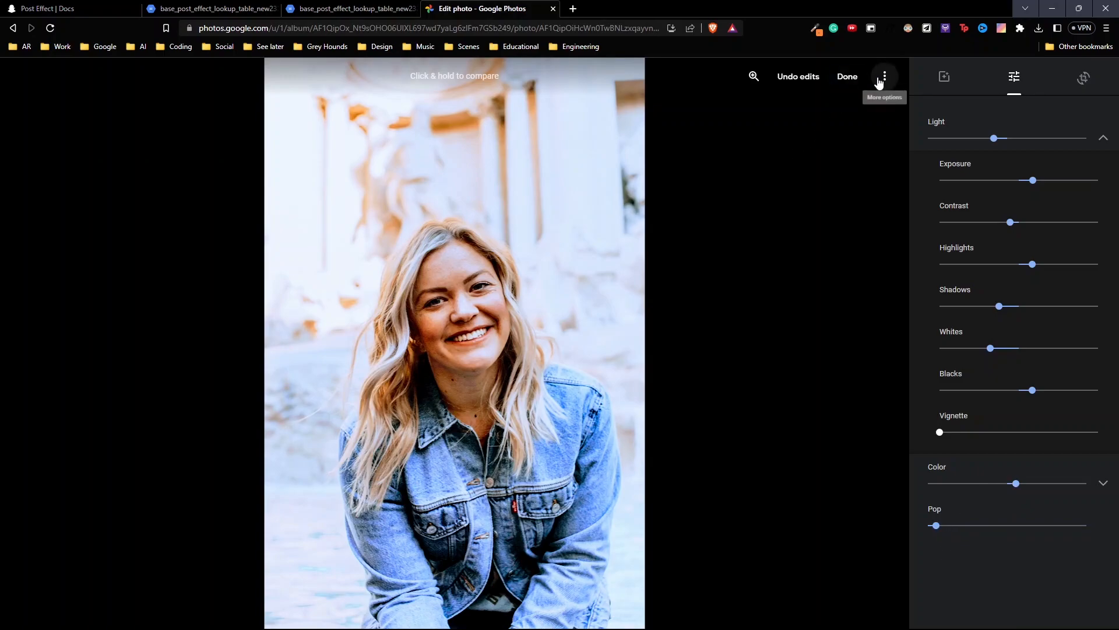
Copy the portrait's edits and paste them onto the lookup table strip photo
{"action": "left_click", "coordinate": [884, 77]}
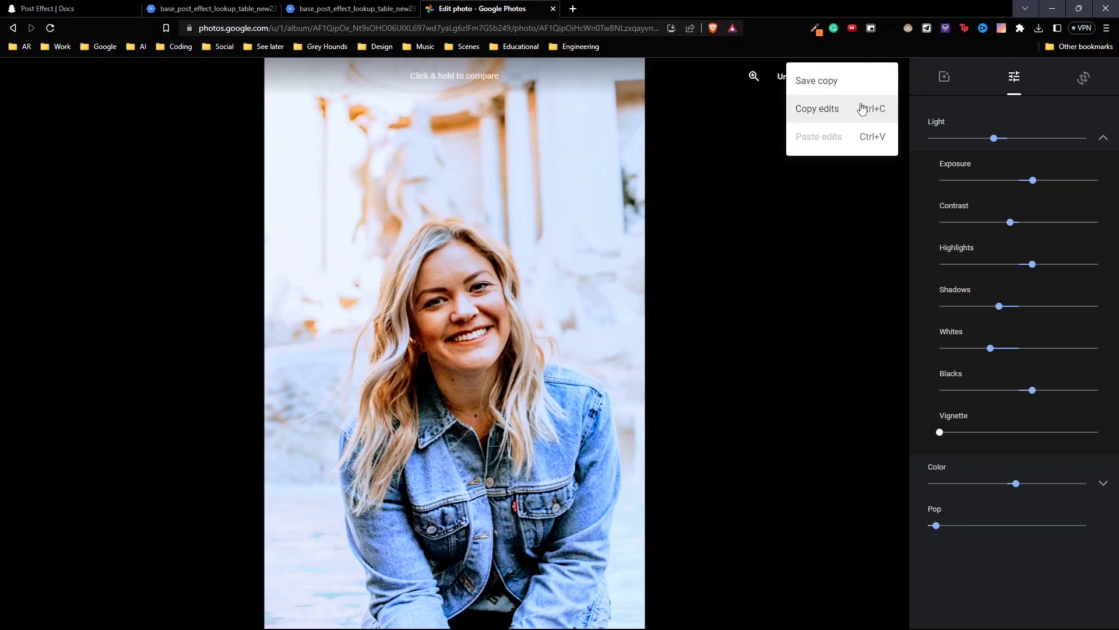
{"action": "left_click", "coordinate": [817, 108]}
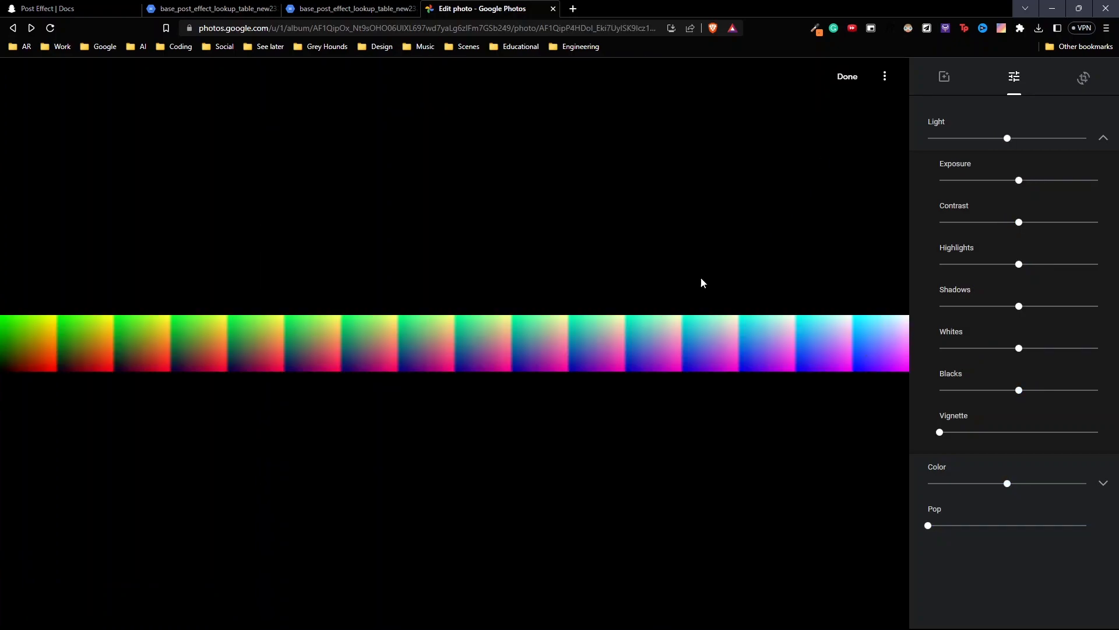
{"action": "mouse_move", "coordinate": [771, 170]}
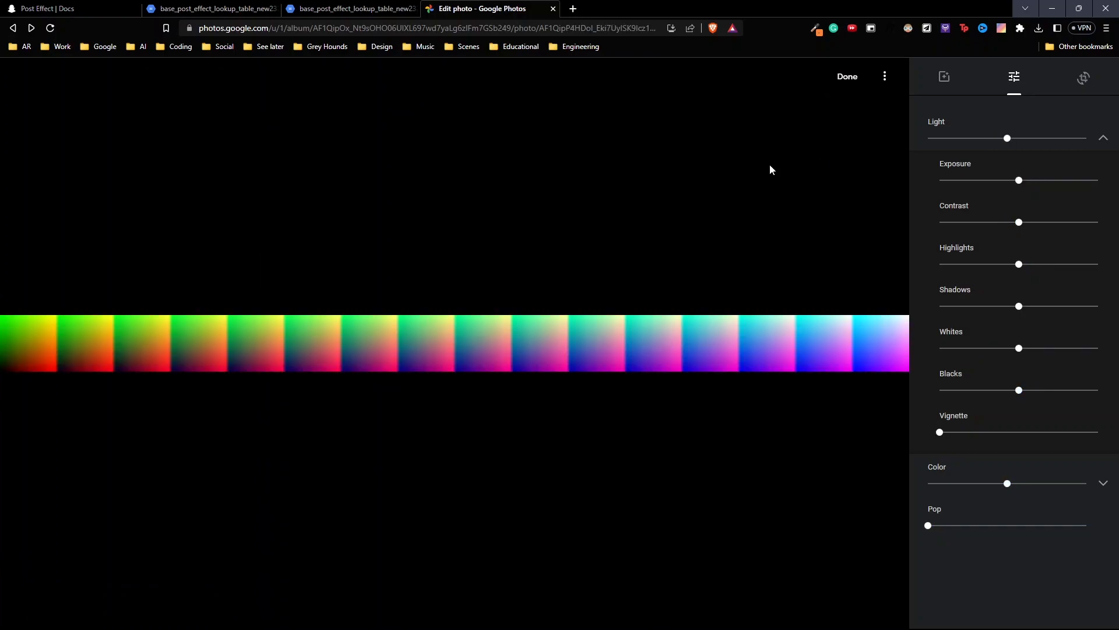
{"action": "left_click", "coordinate": [883, 76]}
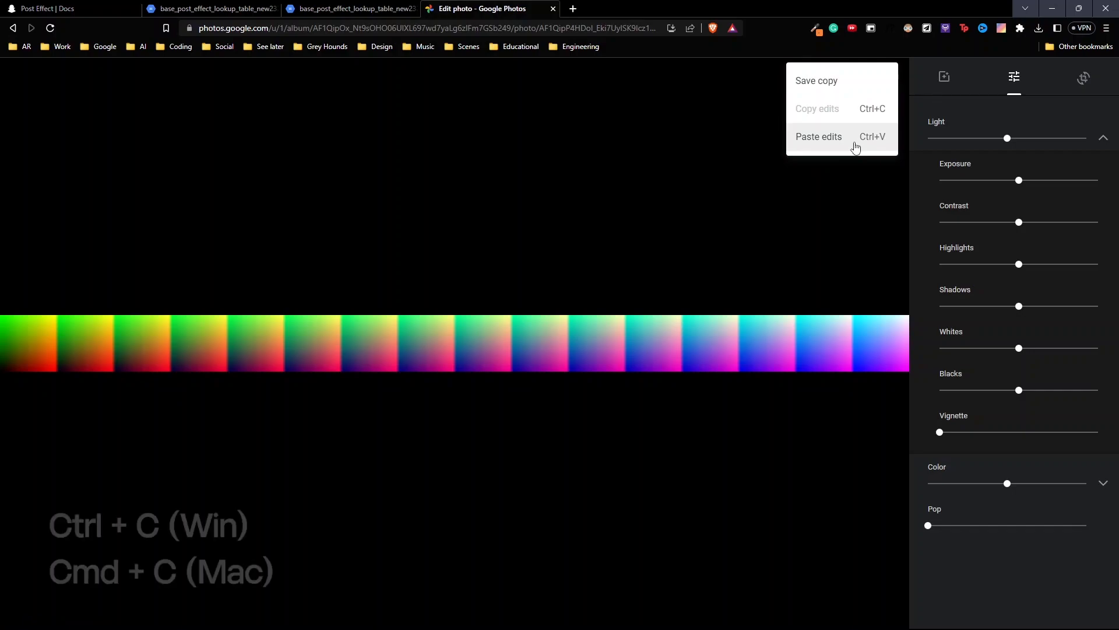
{"action": "left_click", "coordinate": [818, 137]}
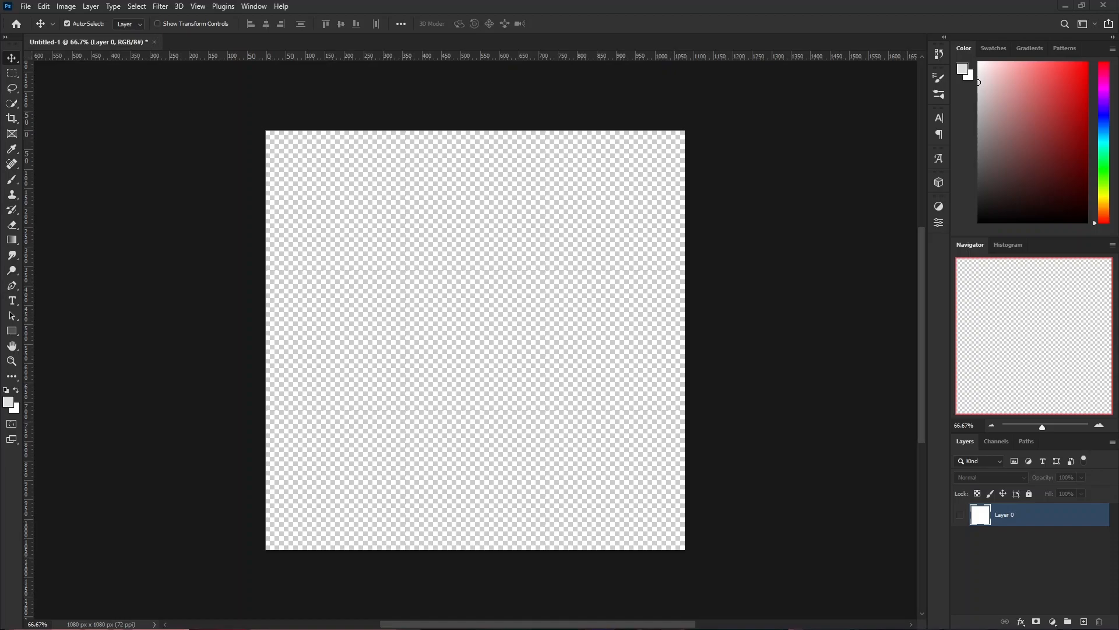
{"action": "mouse_move", "coordinate": [522, 321]}
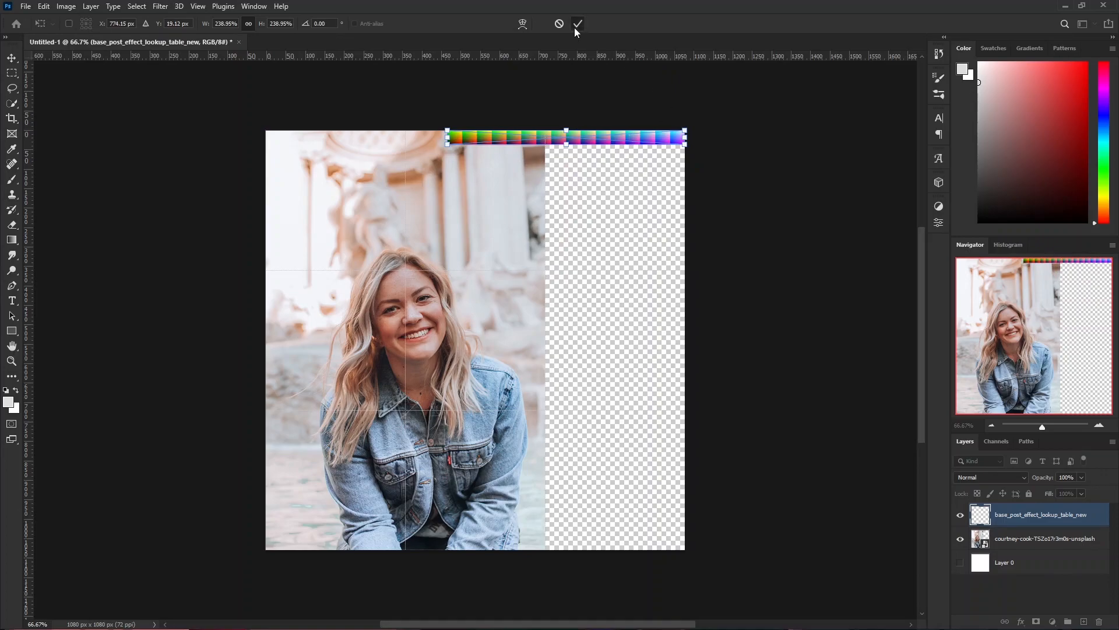
Commit placement of the lookup table strip along the top of the 1080×1080 canvas
{"action": "left_click", "coordinate": [576, 23]}
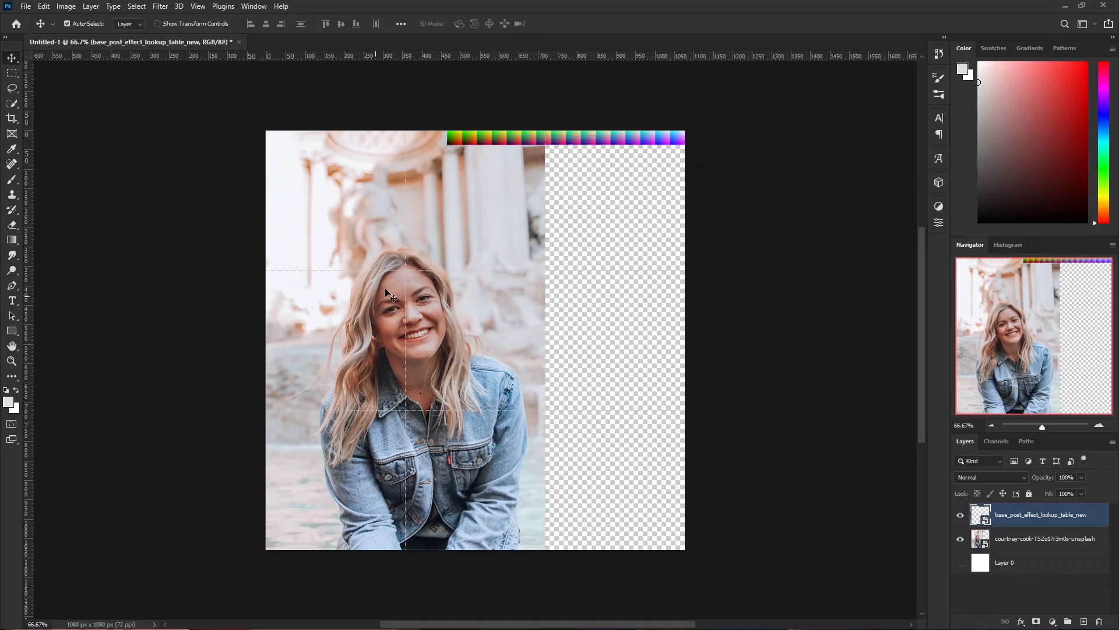
{"action": "mouse_move", "coordinate": [614, 229]}
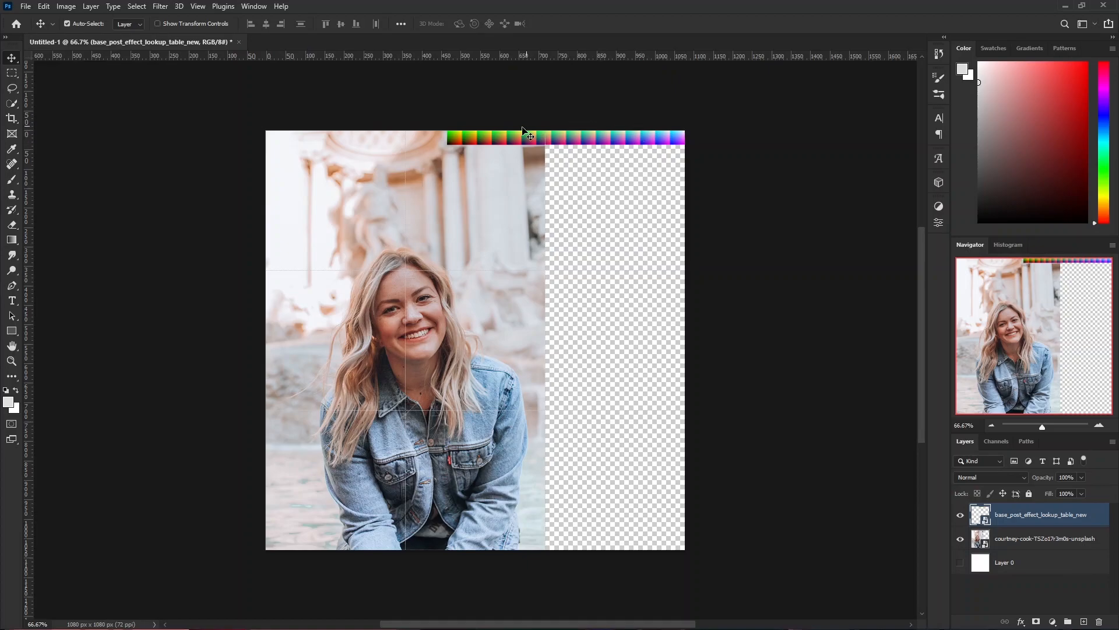
{"action": "mouse_move", "coordinate": [852, 388]}
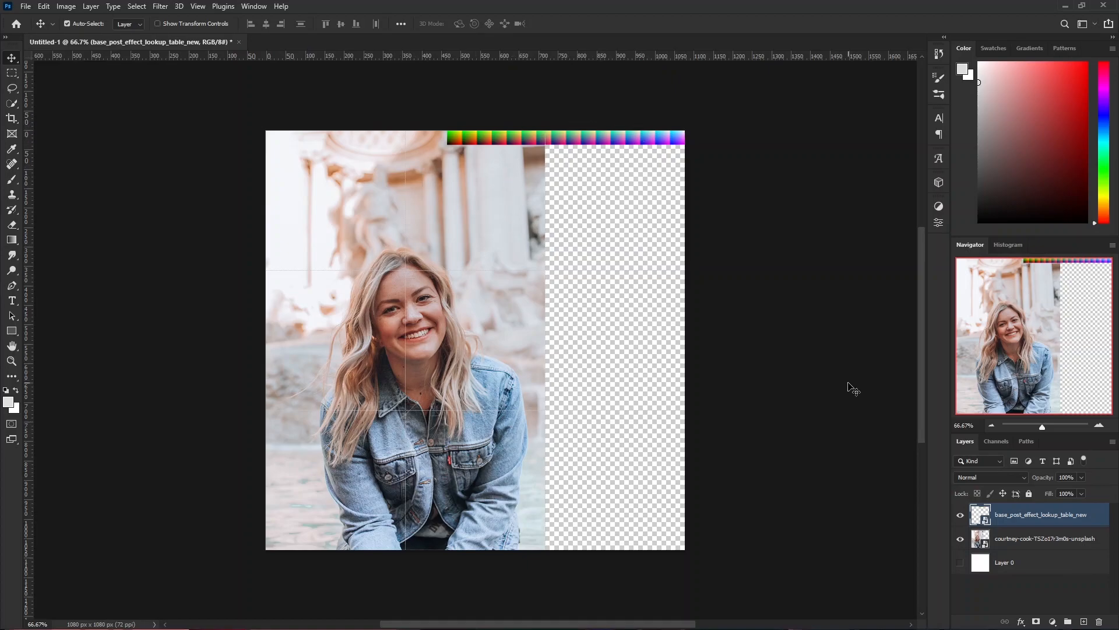
Add a Curves layer, then merge copies of the curves, strip and portrait layers
{"action": "left_click", "coordinate": [939, 222]}
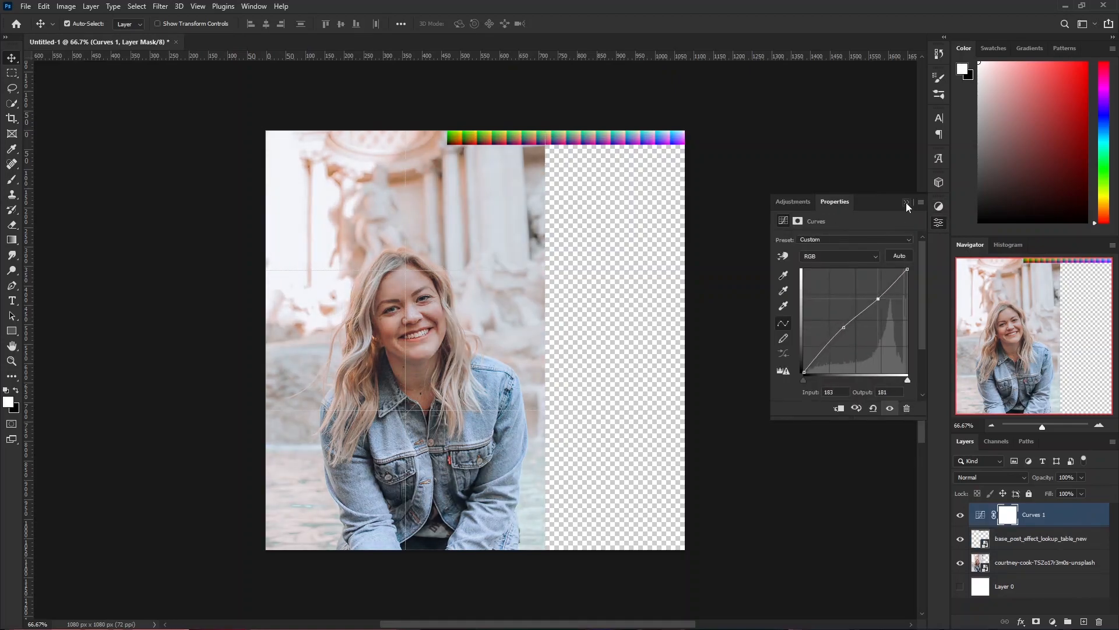
{"action": "left_click", "coordinate": [907, 205]}
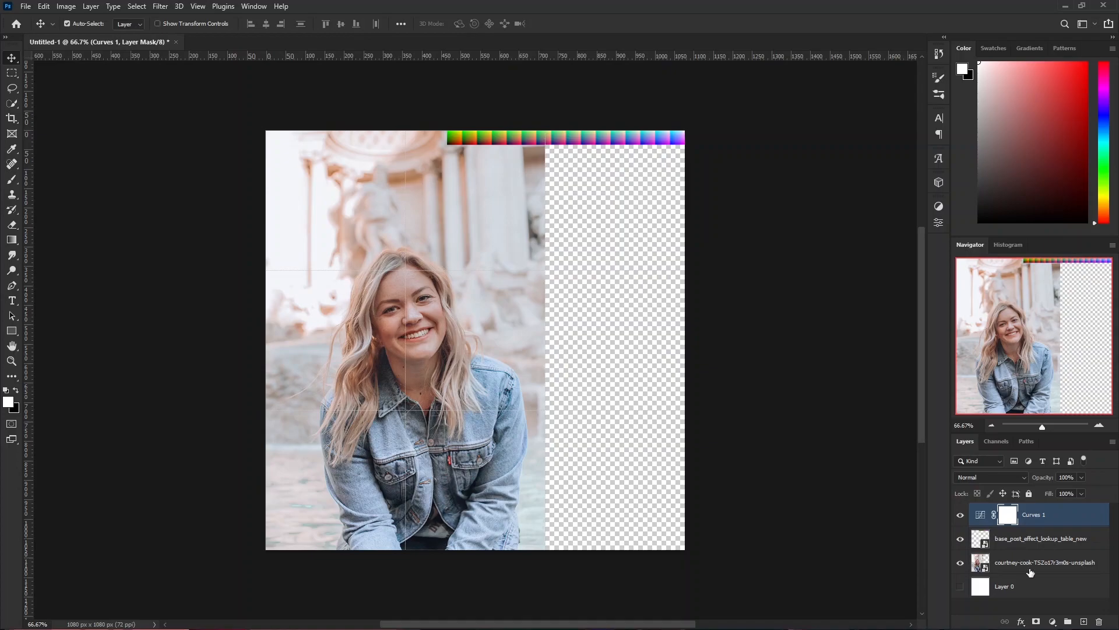
{"action": "left_click", "coordinate": [1007, 514]}
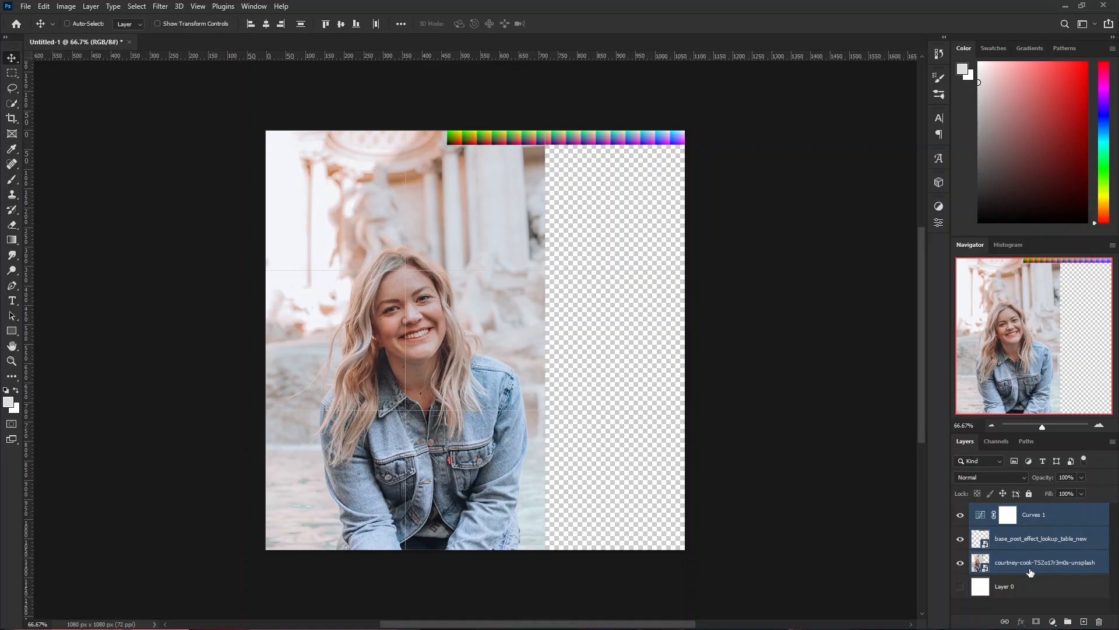
{"action": "right_click", "coordinate": [1044, 562]}
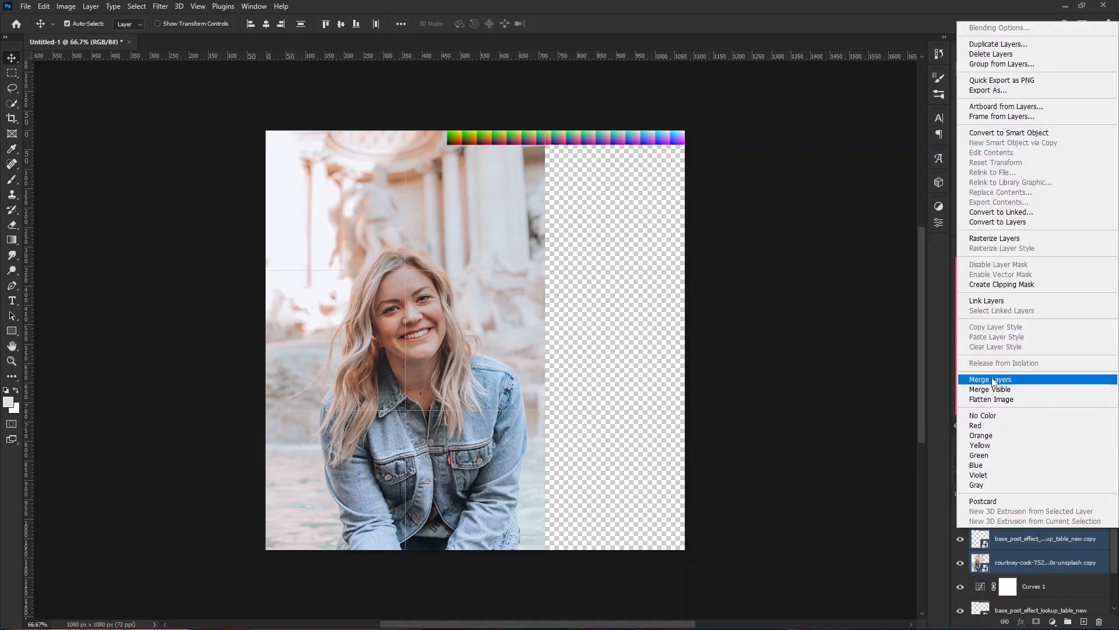
{"action": "left_click", "coordinate": [990, 379]}
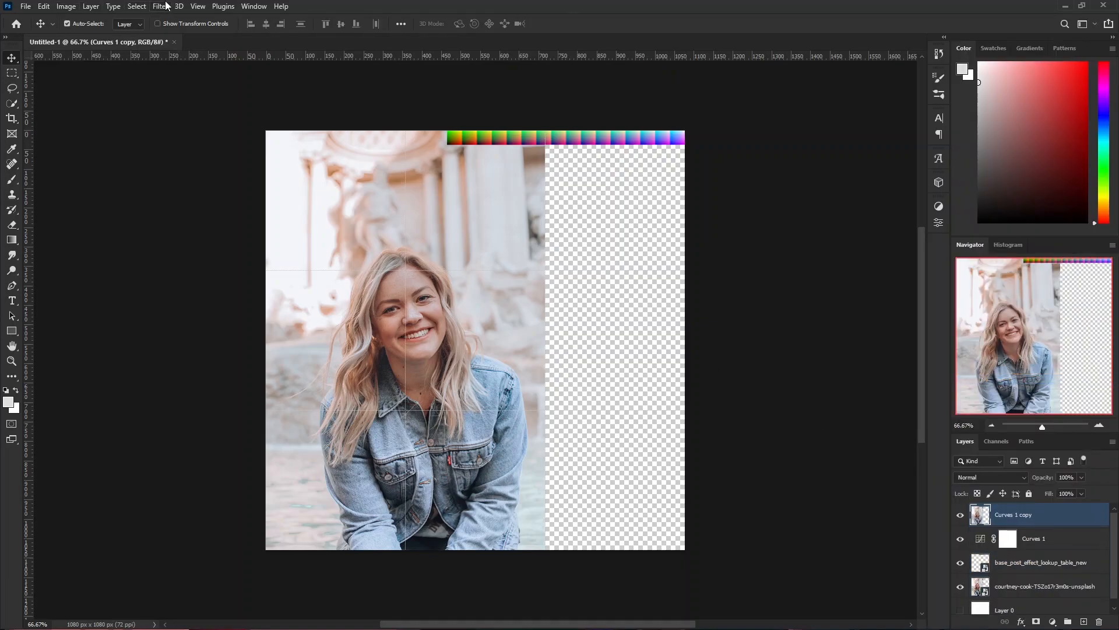
In Camera Raw, raise highlights, rebalance tones and lift darks on the tone curve
{"action": "left_click", "coordinate": [160, 6]}
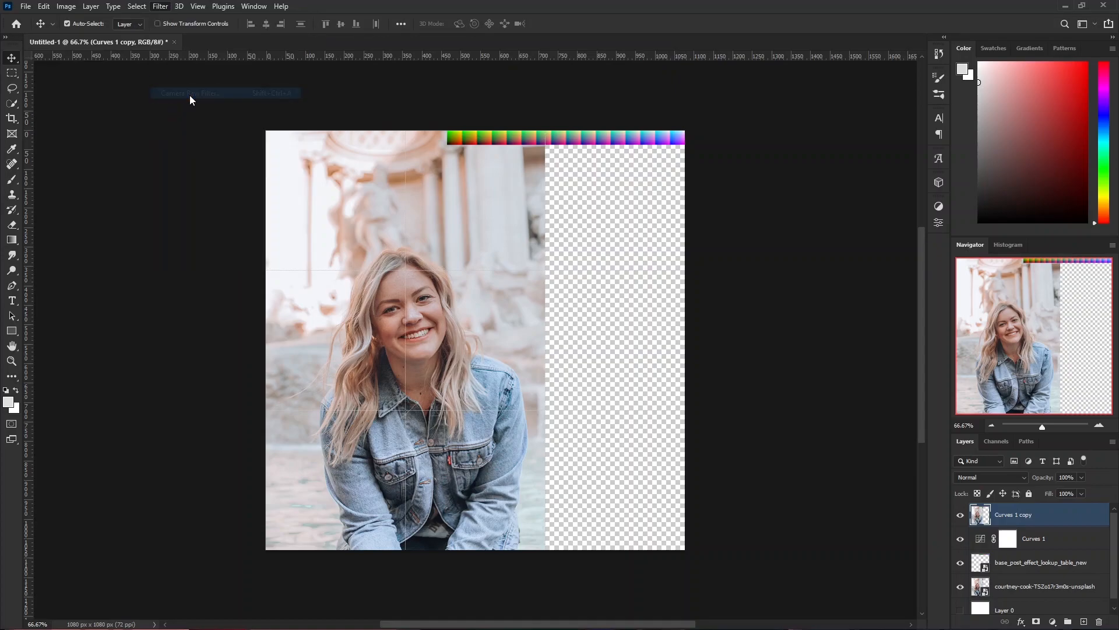
{"action": "left_click", "coordinate": [189, 92]}
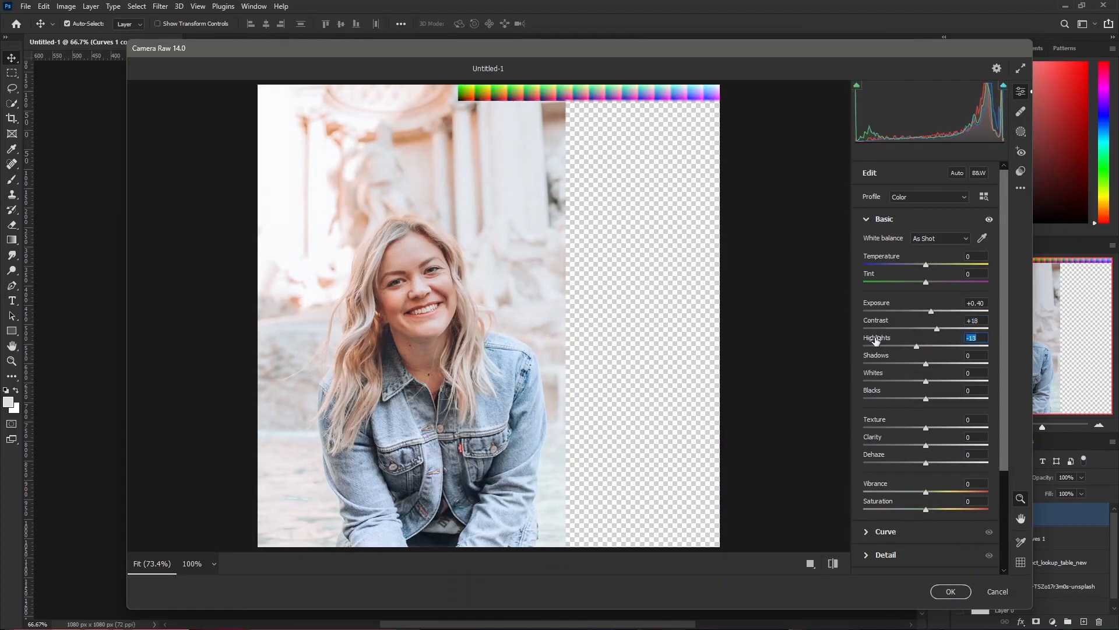
{"action": "left_click_drag", "start_coordinate": [916, 346], "coordinate": [950, 346]}
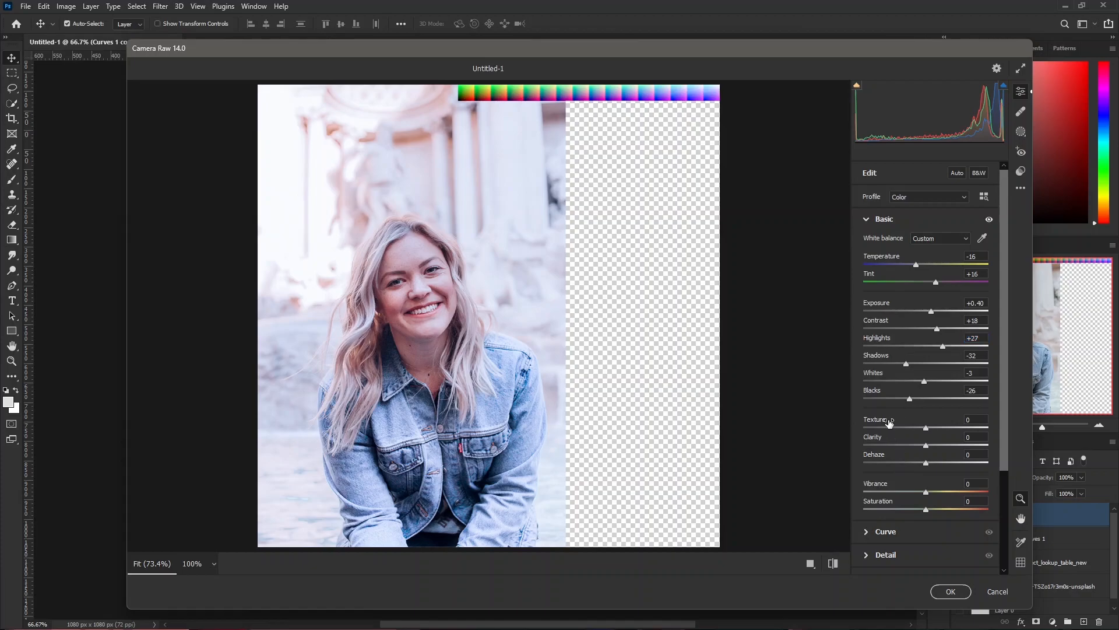
{"action": "mouse_move", "coordinate": [896, 483]}
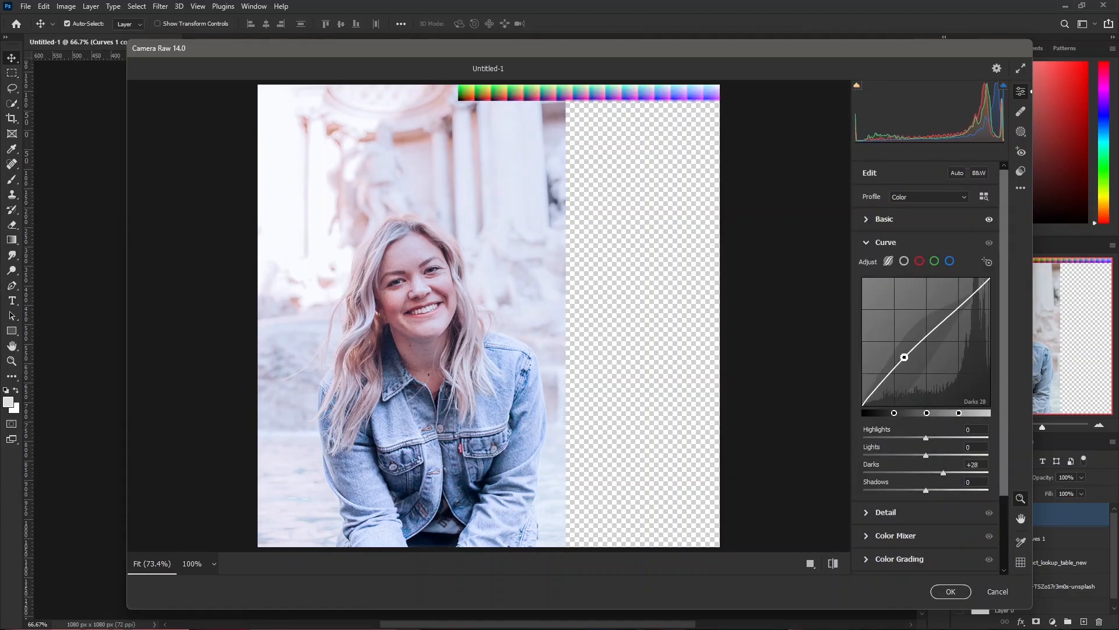
{"action": "left_click_drag", "start_coordinate": [926, 456], "coordinate": [908, 456]}
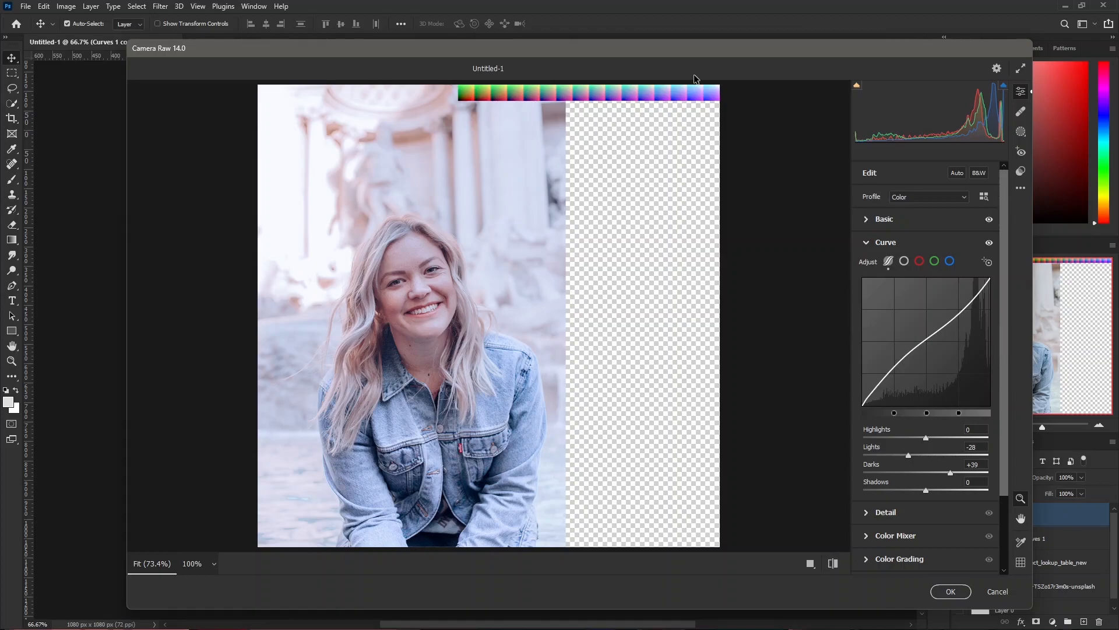
{"action": "mouse_move", "coordinate": [370, 254]}
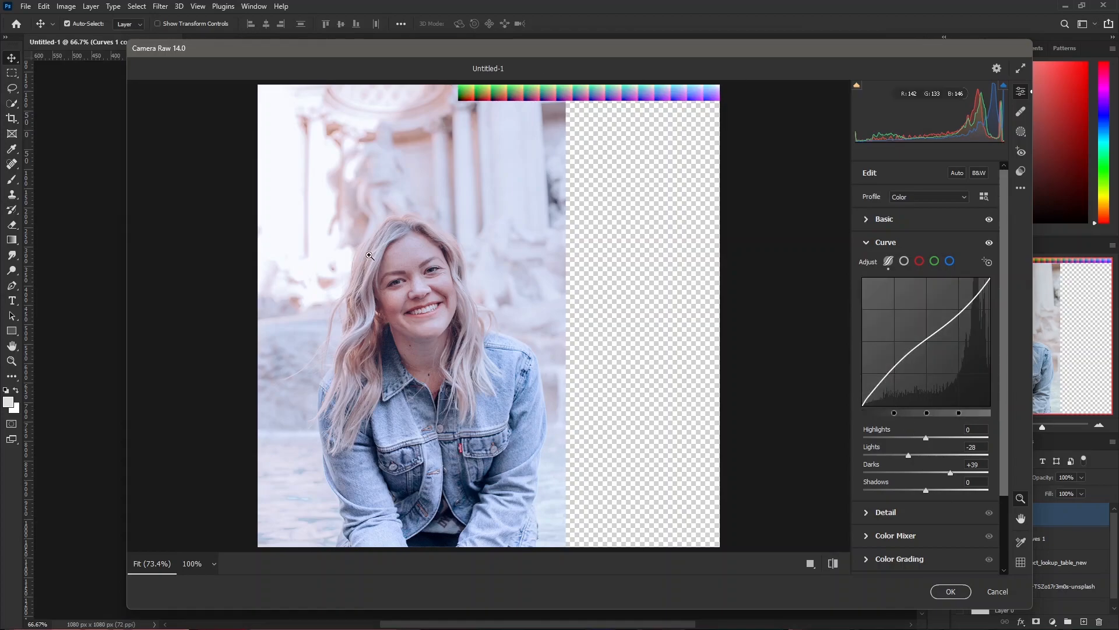
{"action": "mouse_move", "coordinate": [951, 591]}
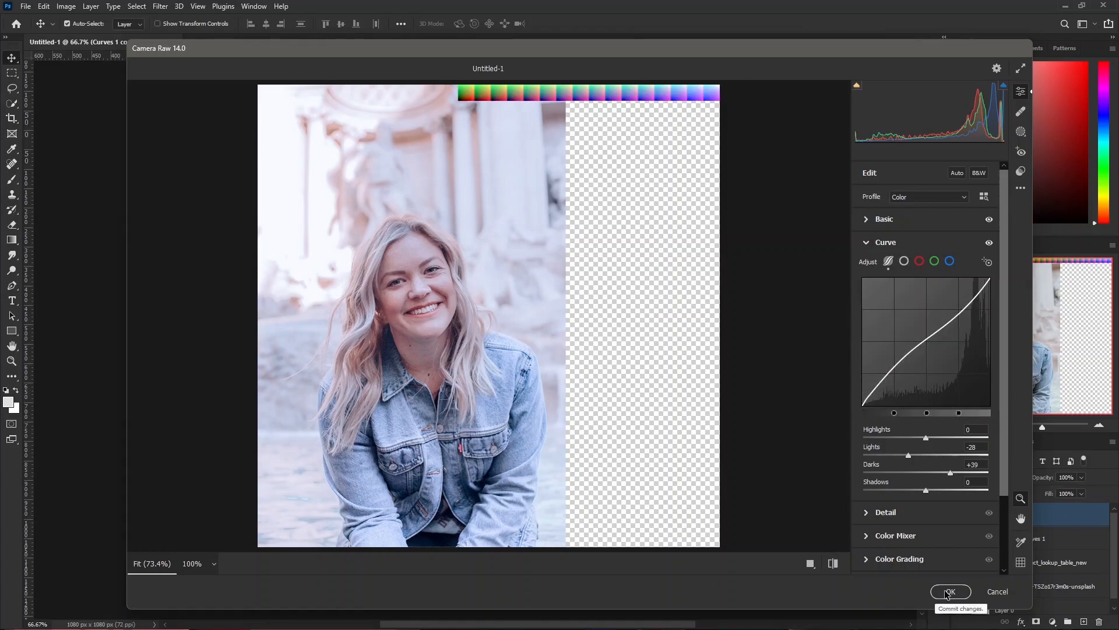
Commit the Camera Raw grade and crop the canvas to the top LUT strip
{"action": "left_click", "coordinate": [948, 591]}
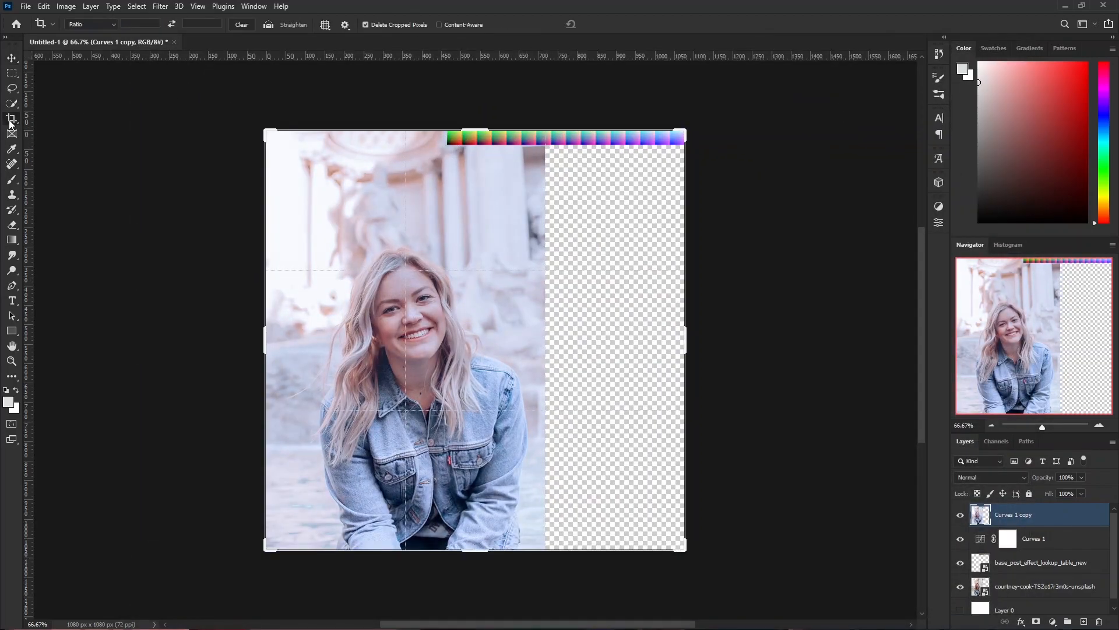
{"action": "left_click_drag", "start_coordinate": [474, 133], "coordinate": [475, 302]}
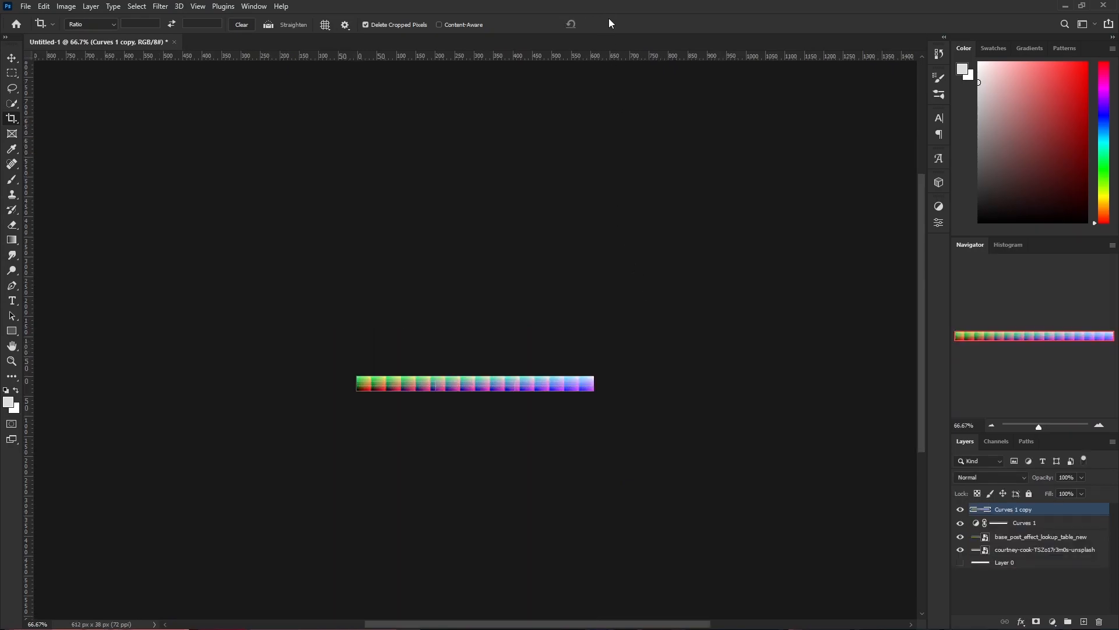
Export the cropped strip via Export As as a 612×38 PNG
{"action": "left_click", "coordinate": [25, 6]}
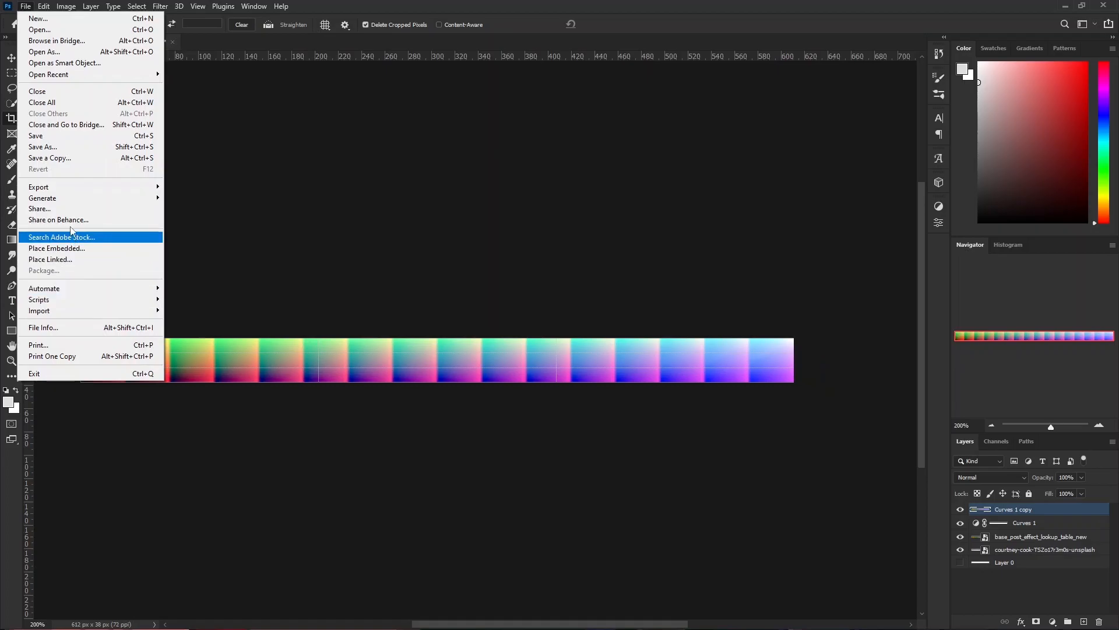
{"action": "mouse_move", "coordinate": [38, 186]}
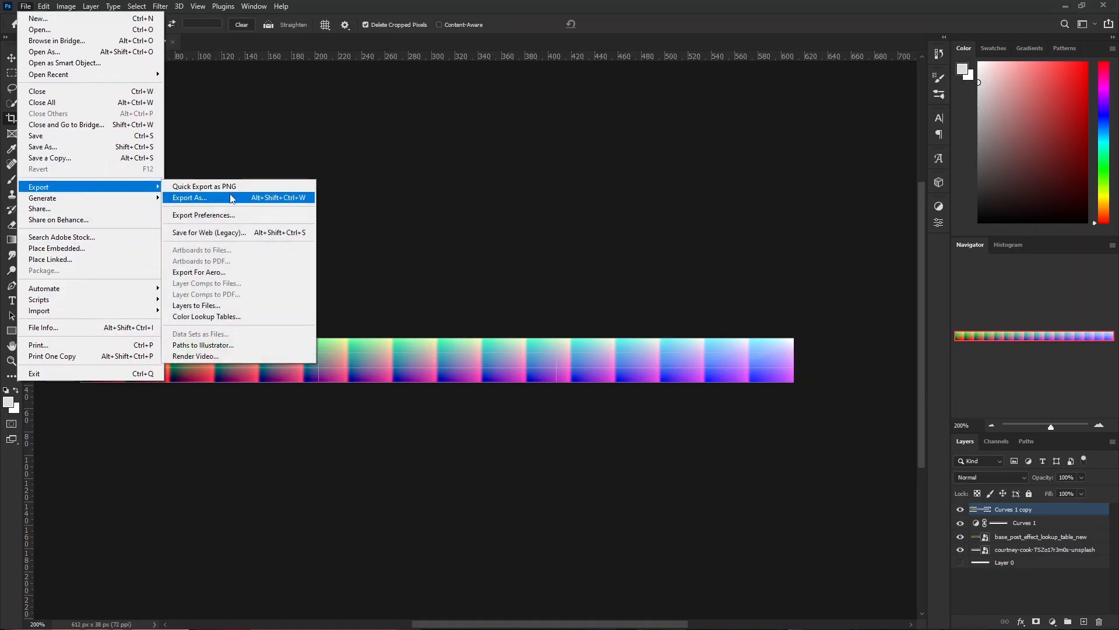
{"action": "left_click", "coordinate": [189, 198]}
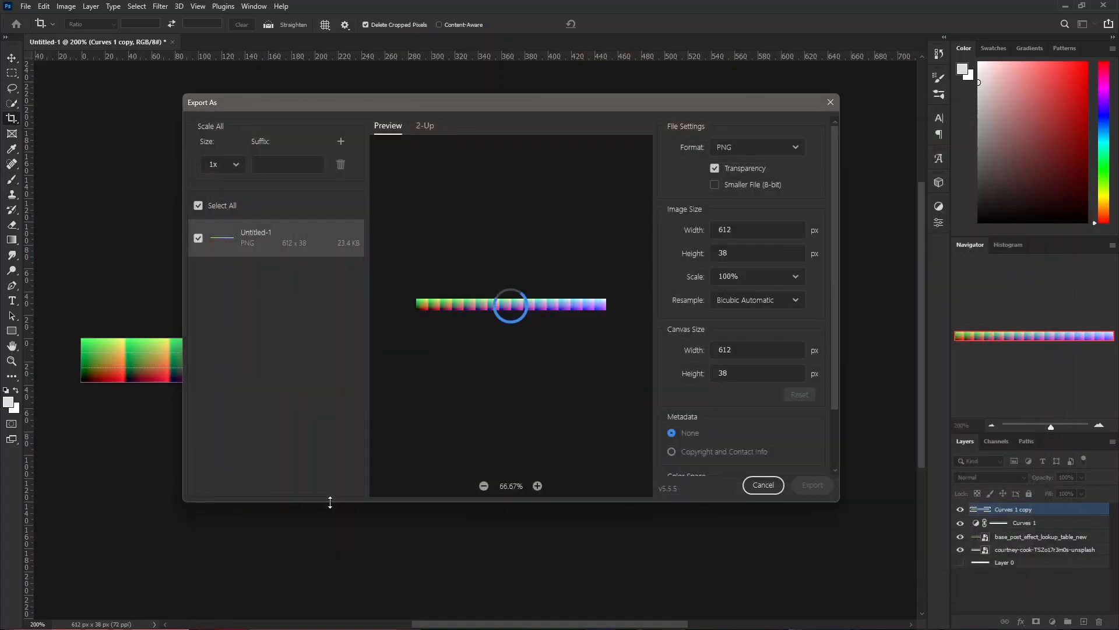
{"action": "left_click", "coordinate": [762, 484]}
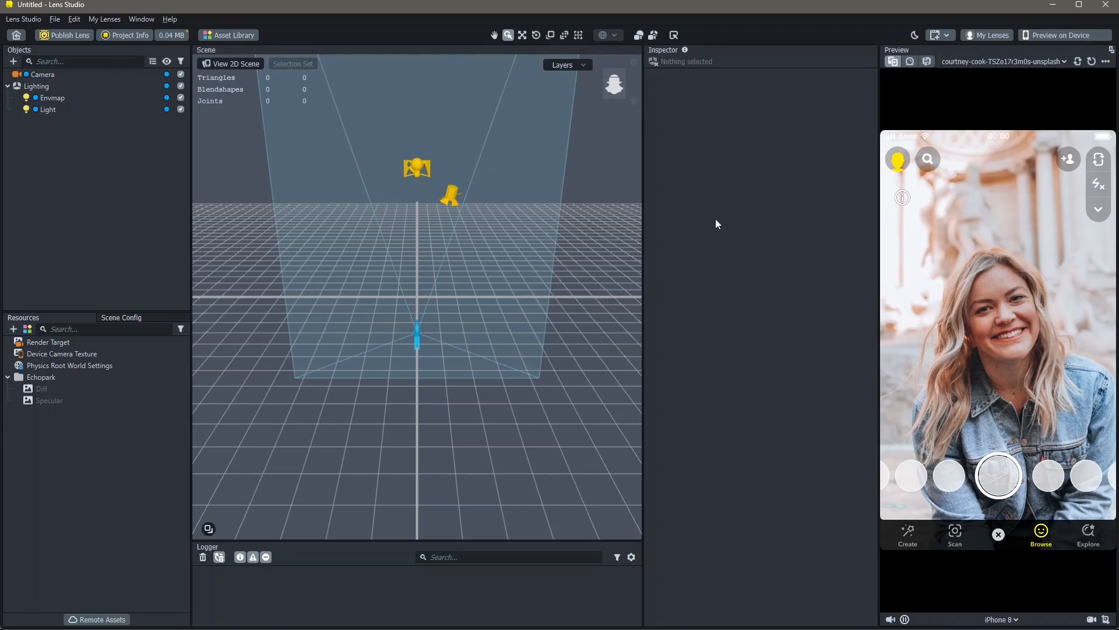
{"action": "mouse_move", "coordinate": [711, 221]}
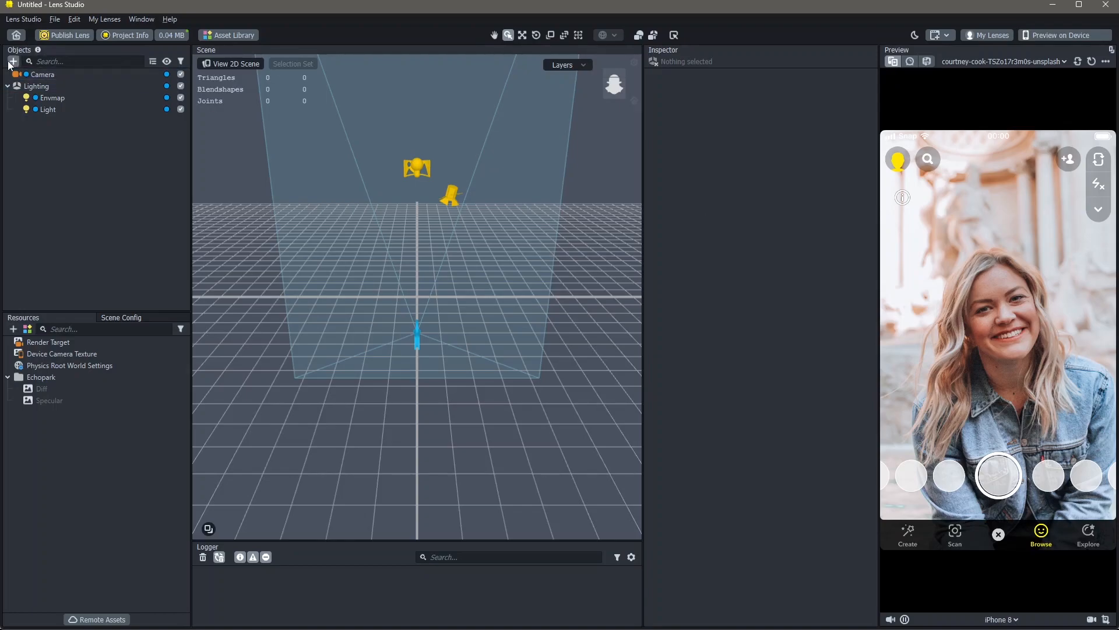
Add a Color Correction > Empty post effect from the Objects panel
{"action": "left_click", "coordinate": [12, 61]}
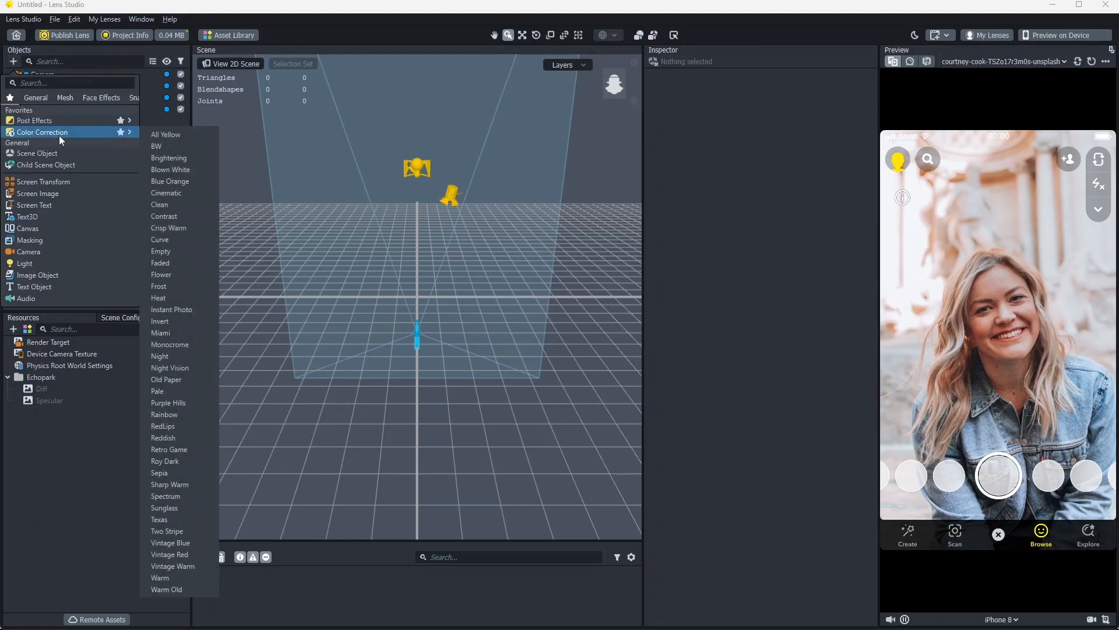
{"action": "mouse_move", "coordinate": [184, 239]}
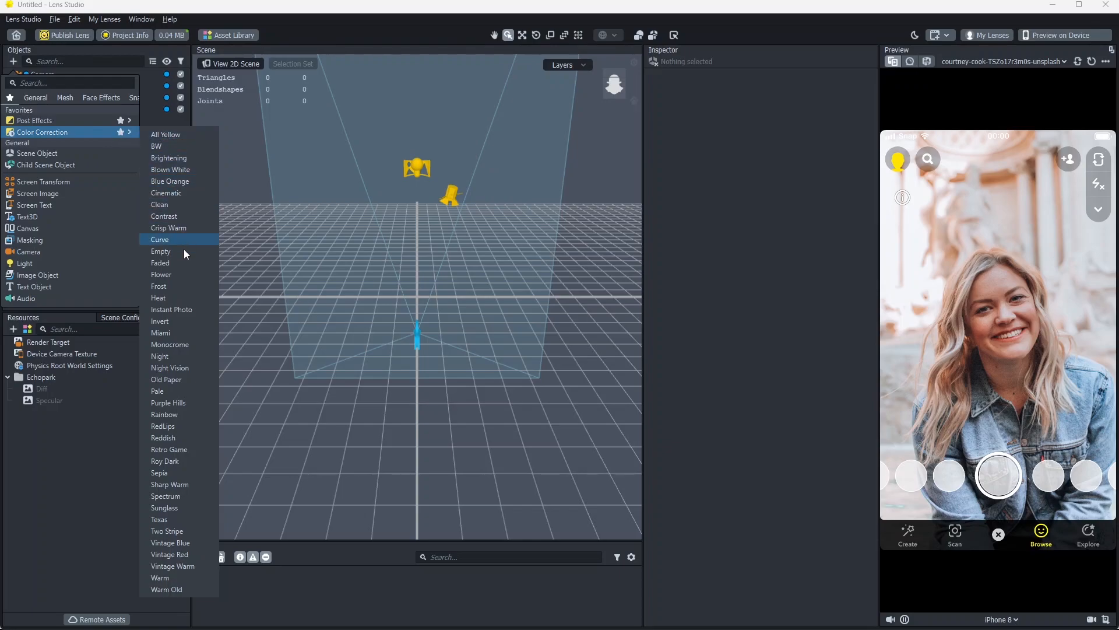
{"action": "mouse_move", "coordinate": [159, 204]}
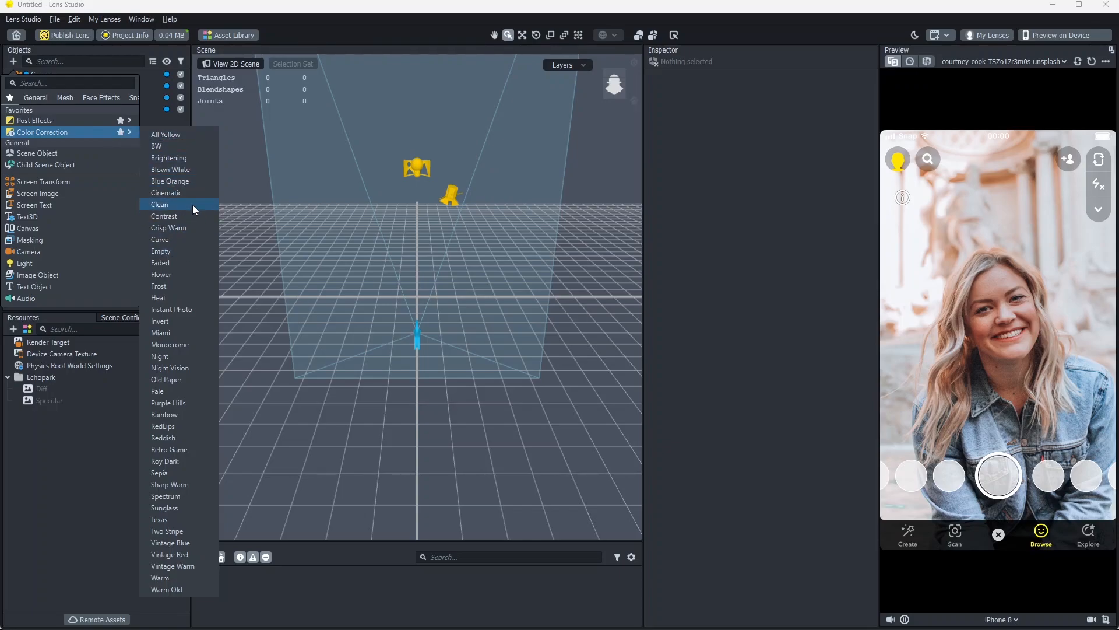
{"action": "left_click", "coordinate": [185, 256]}
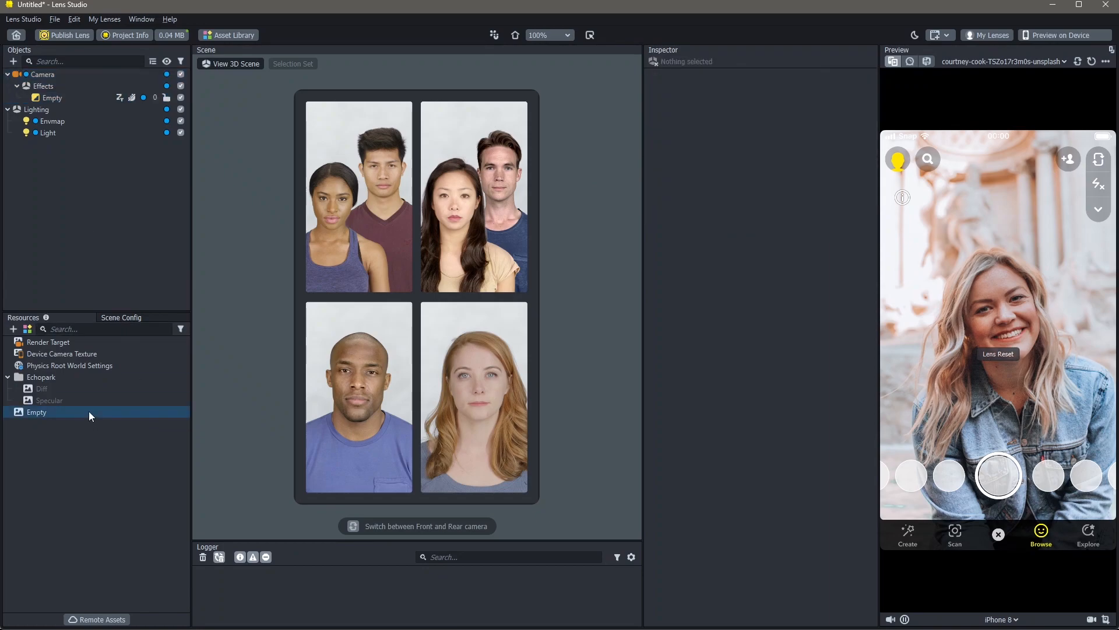
Import the BlueTint lookup file into Resources next to the Empty texture, then select the Empty effect
{"action": "left_click", "coordinate": [35, 412]}
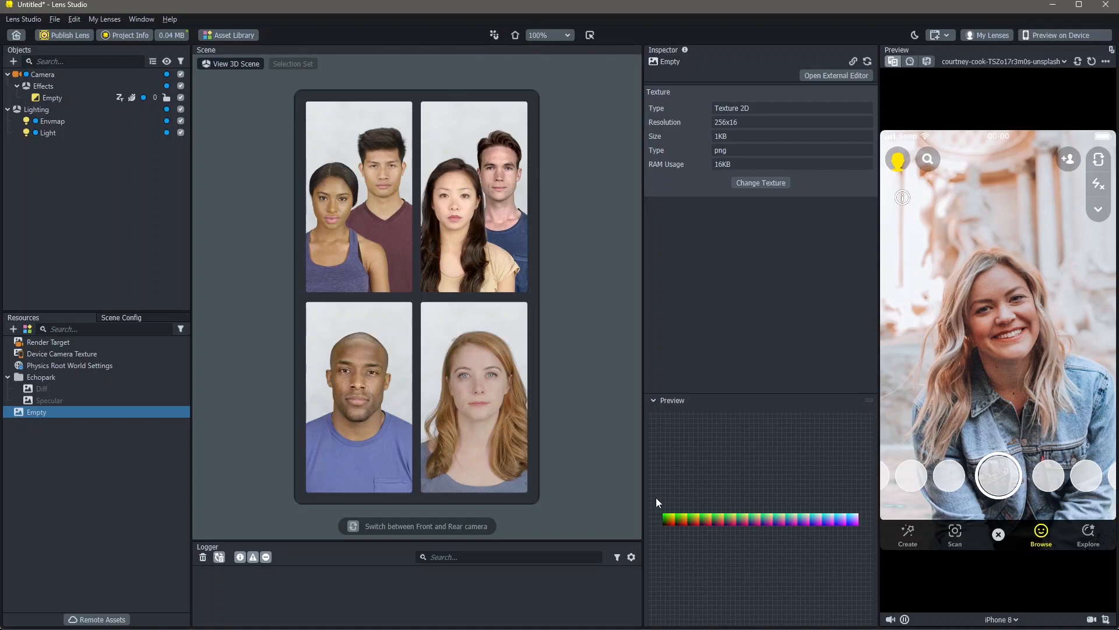
{"action": "left_click", "coordinate": [760, 182]}
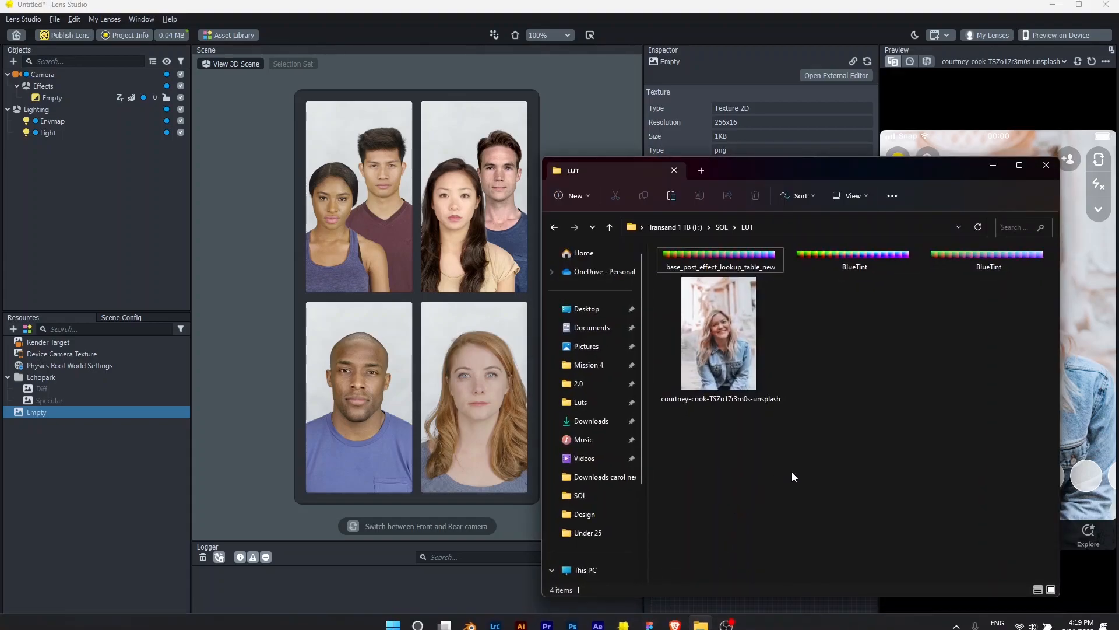
{"action": "left_click", "coordinate": [854, 257]}
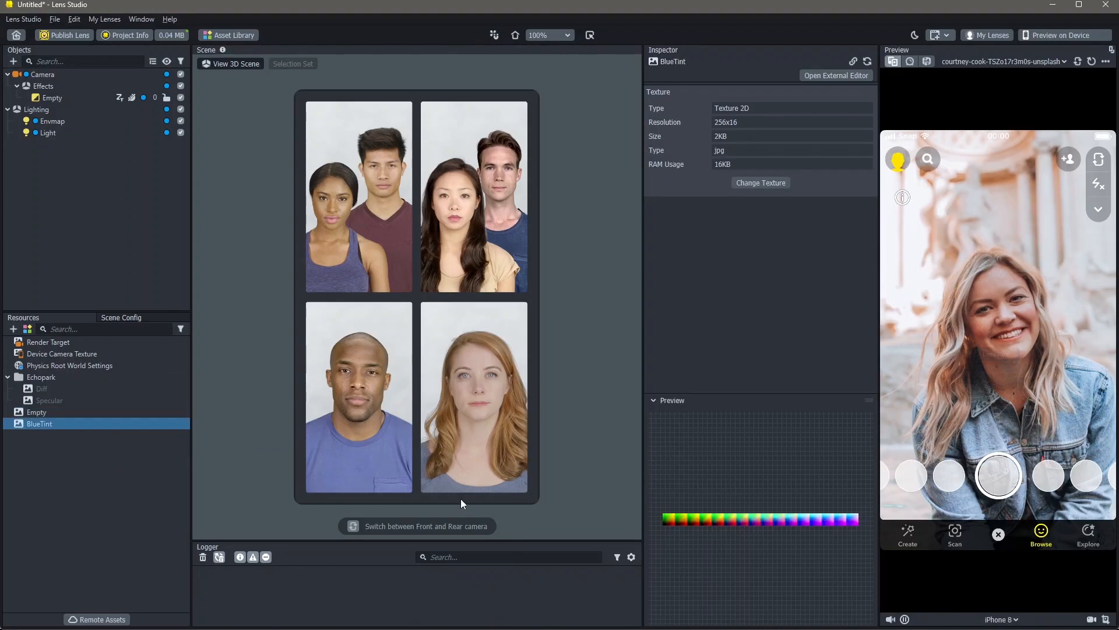
{"action": "mouse_move", "coordinate": [824, 496]}
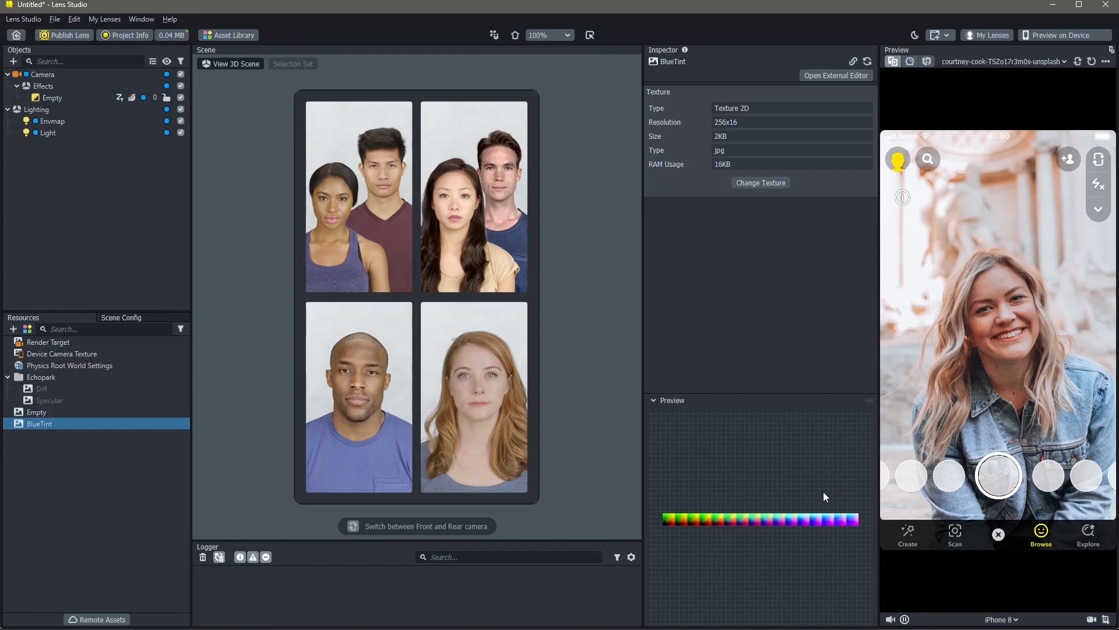
{"action": "left_click", "coordinate": [51, 98]}
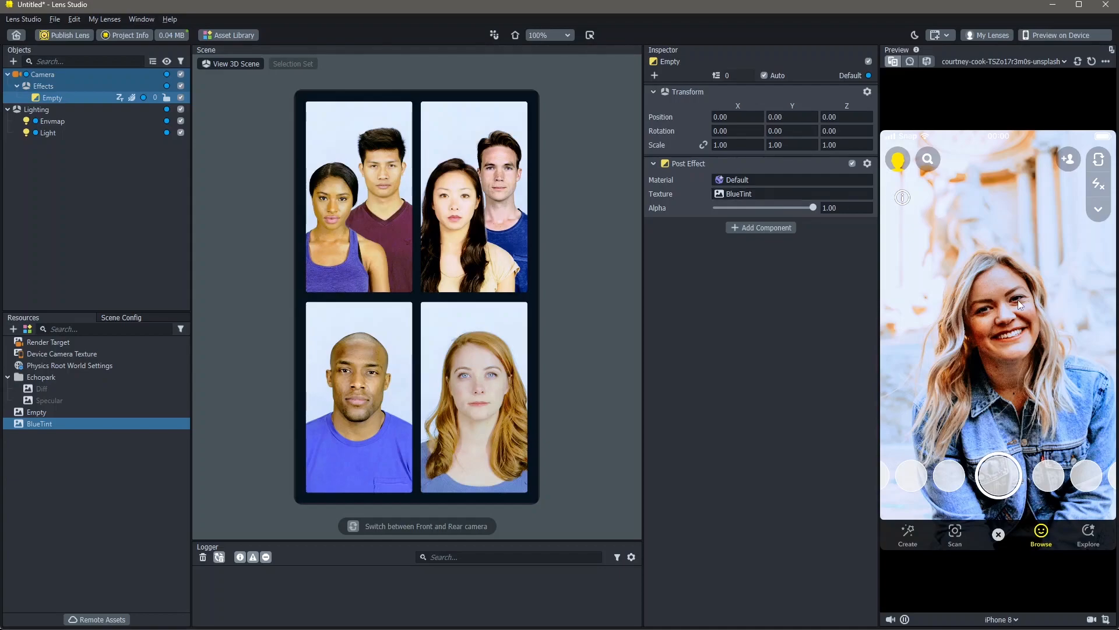
{"action": "mouse_move", "coordinate": [992, 284]}
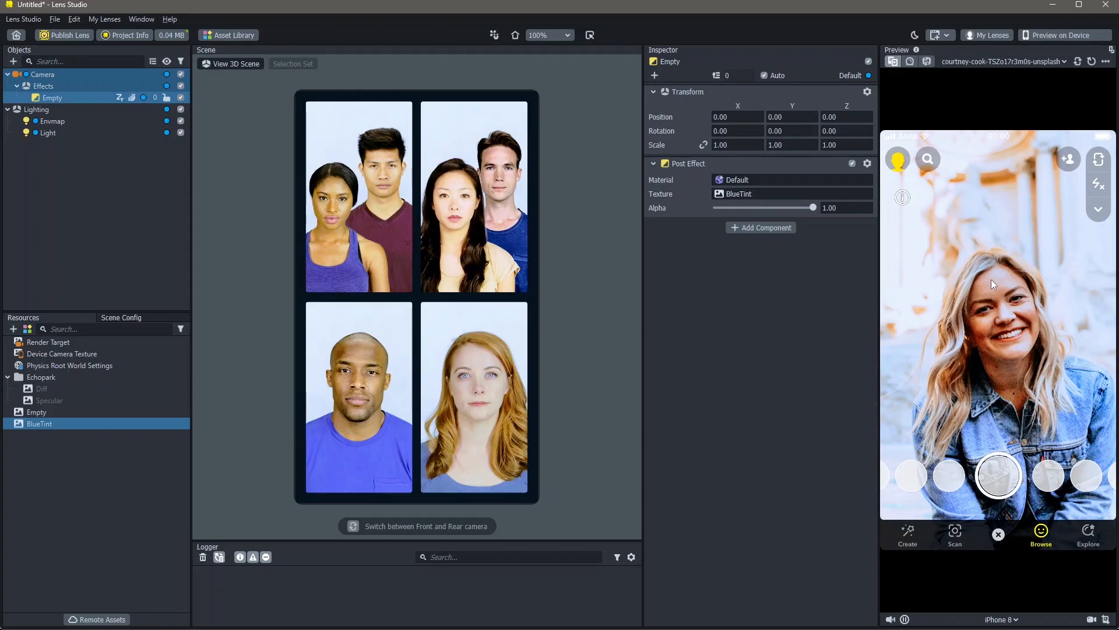
Try the BlueTint effect Alpha at about 0.5 and 0.70, then return it to 1.00
{"action": "left_click_drag", "start_coordinate": [812, 207], "coordinate": [766, 207]}
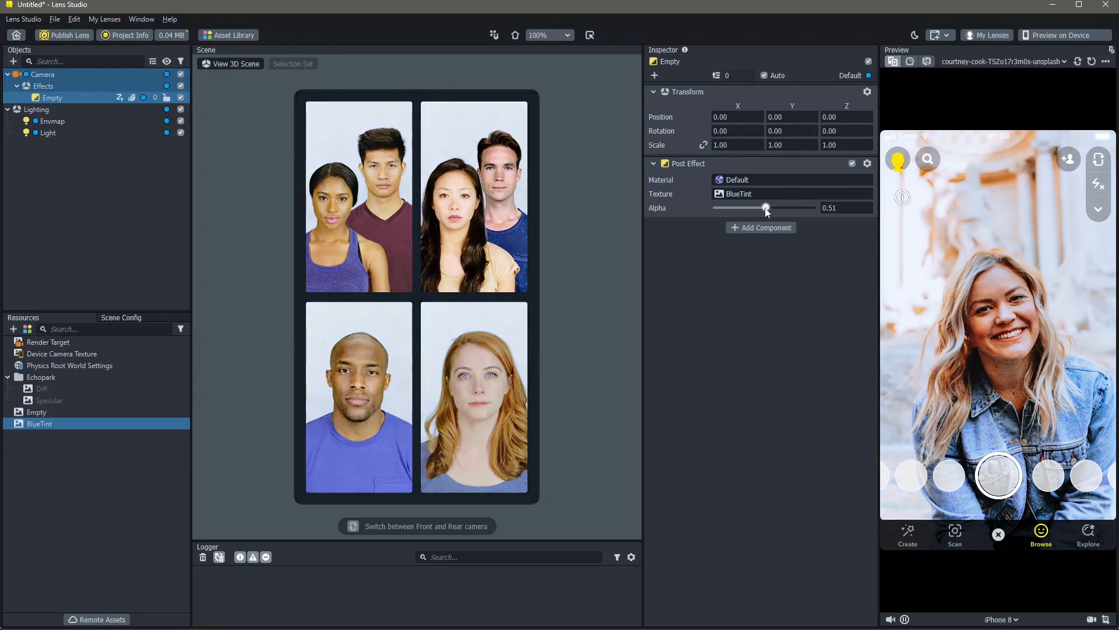
{"action": "left_click_drag", "start_coordinate": [766, 207], "coordinate": [784, 208]}
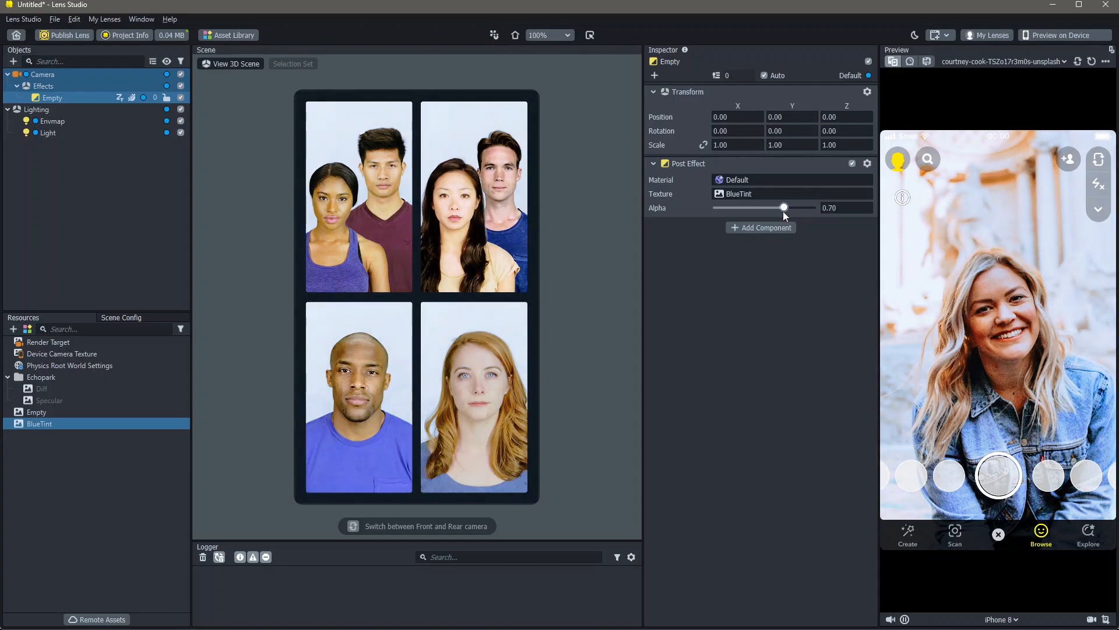
{"action": "left_click_drag", "start_coordinate": [783, 208], "coordinate": [812, 208]}
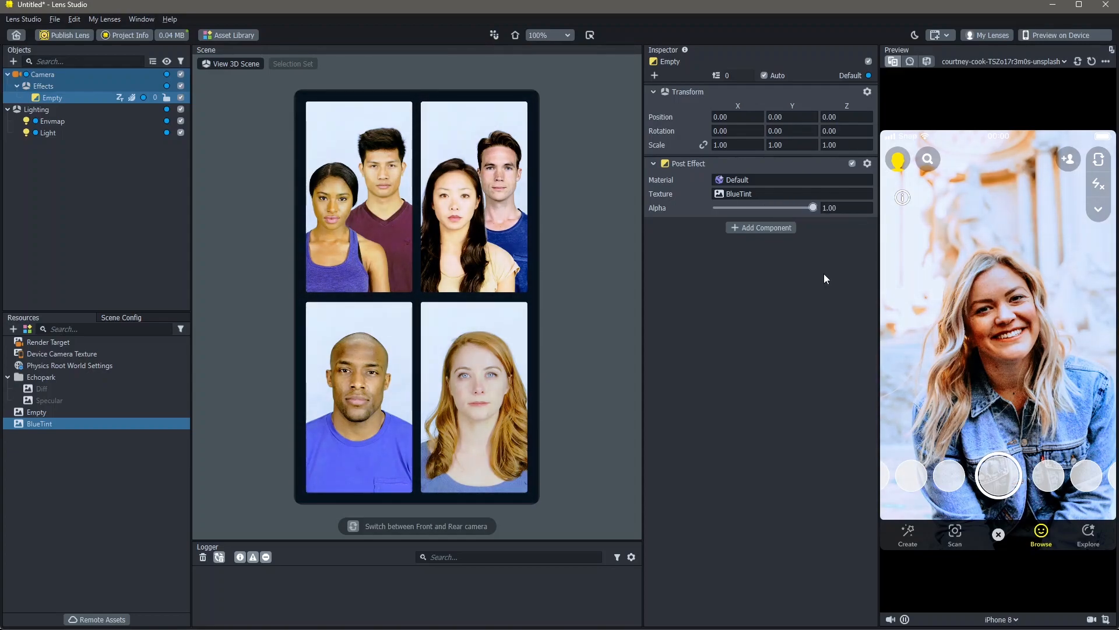